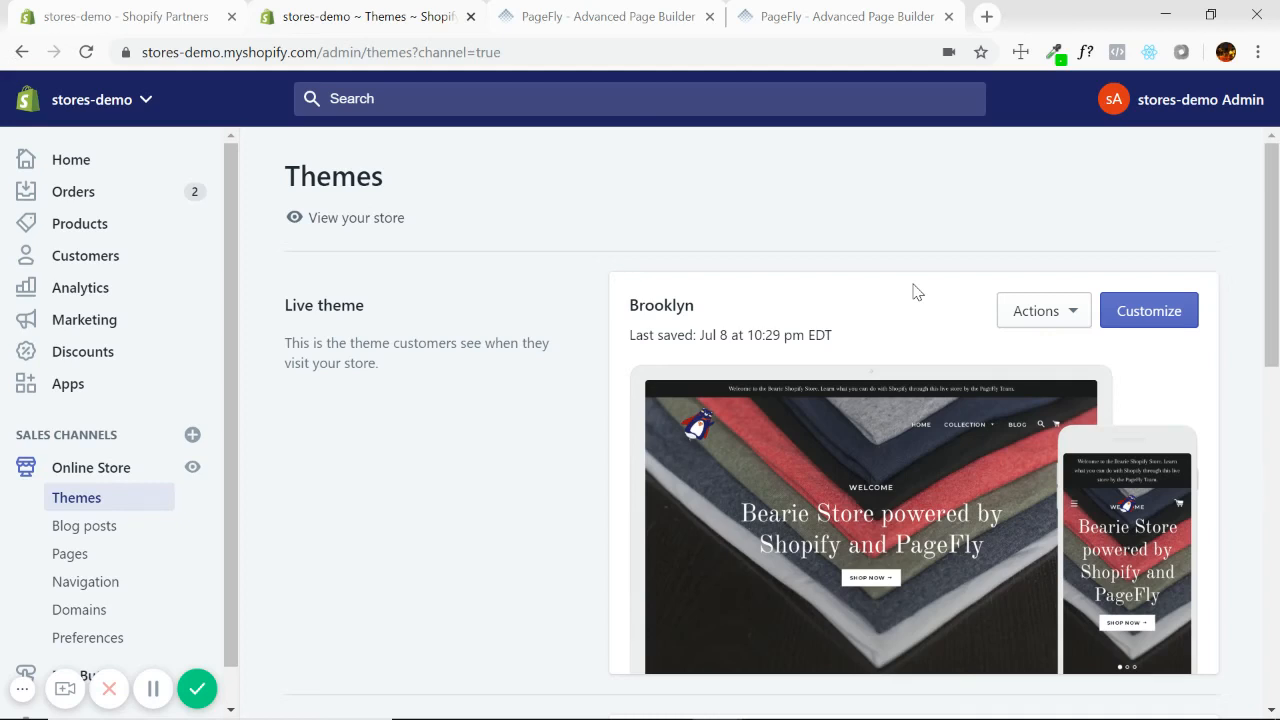
pyautogui.moveTo(596, 320)
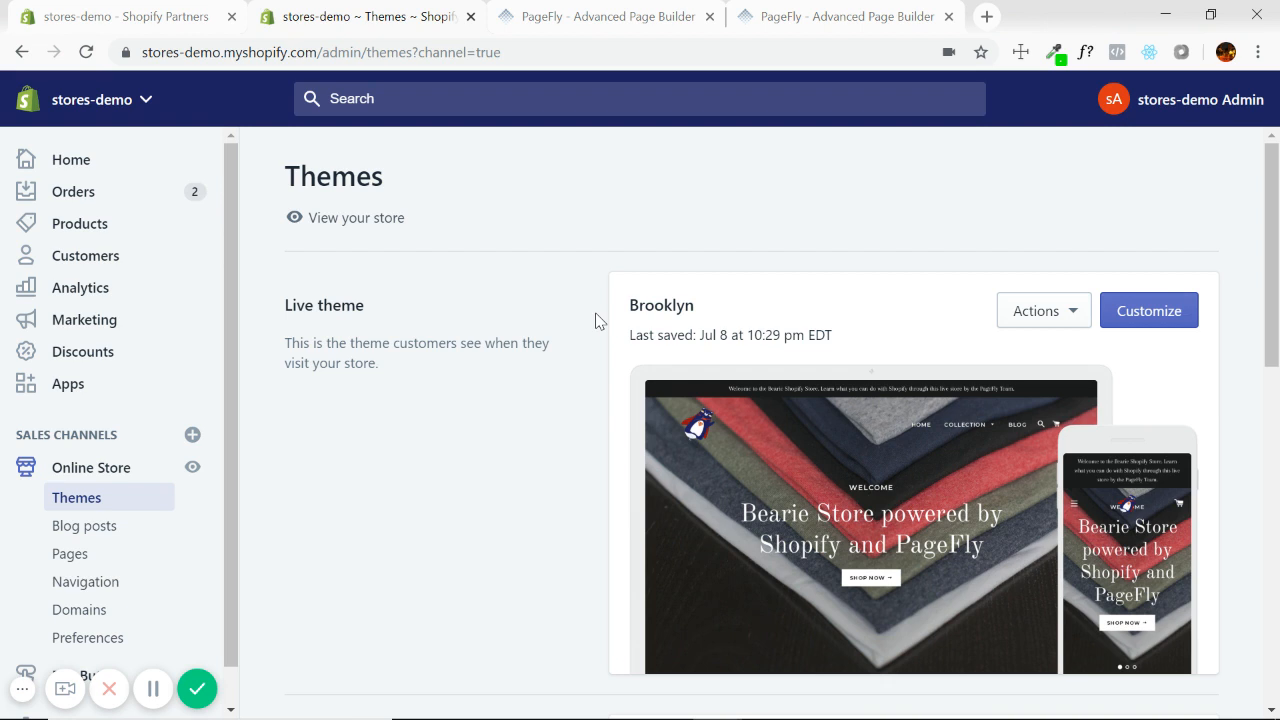
pyautogui.moveTo(378, 404)
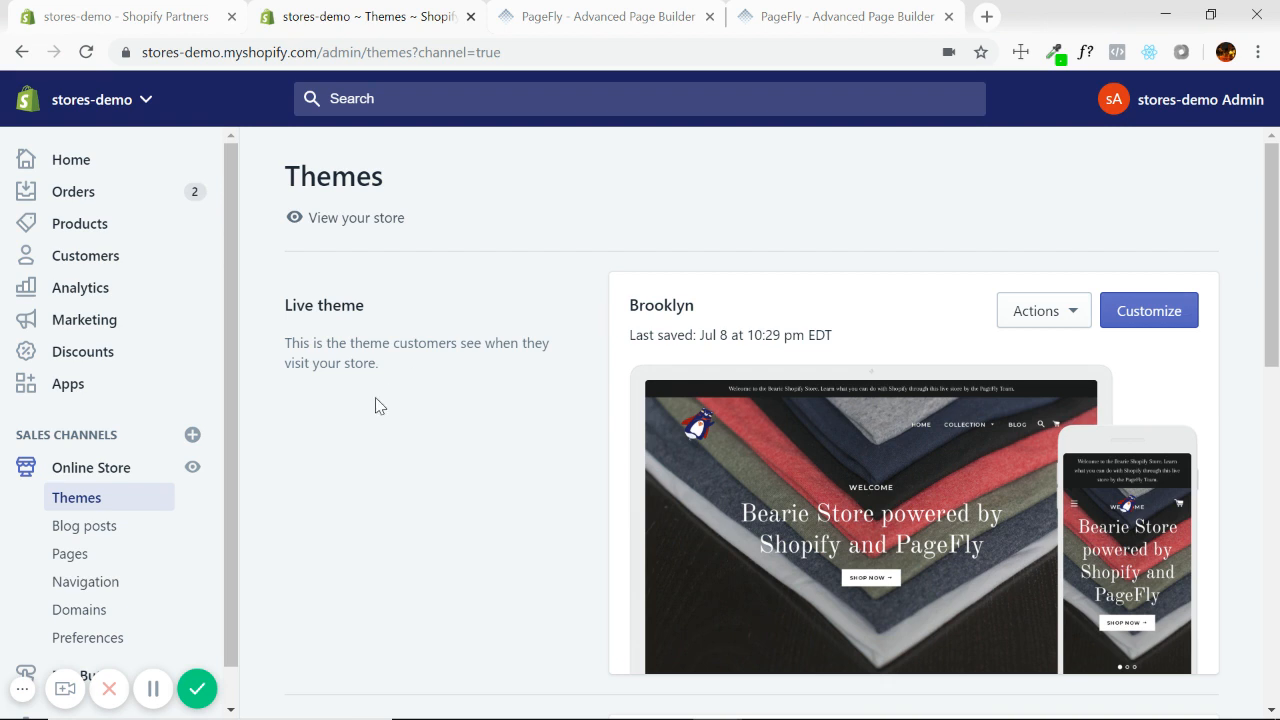
# Browse the store's pages list, then return to the themes overview and scroll through it
pyautogui.scroll(-3)
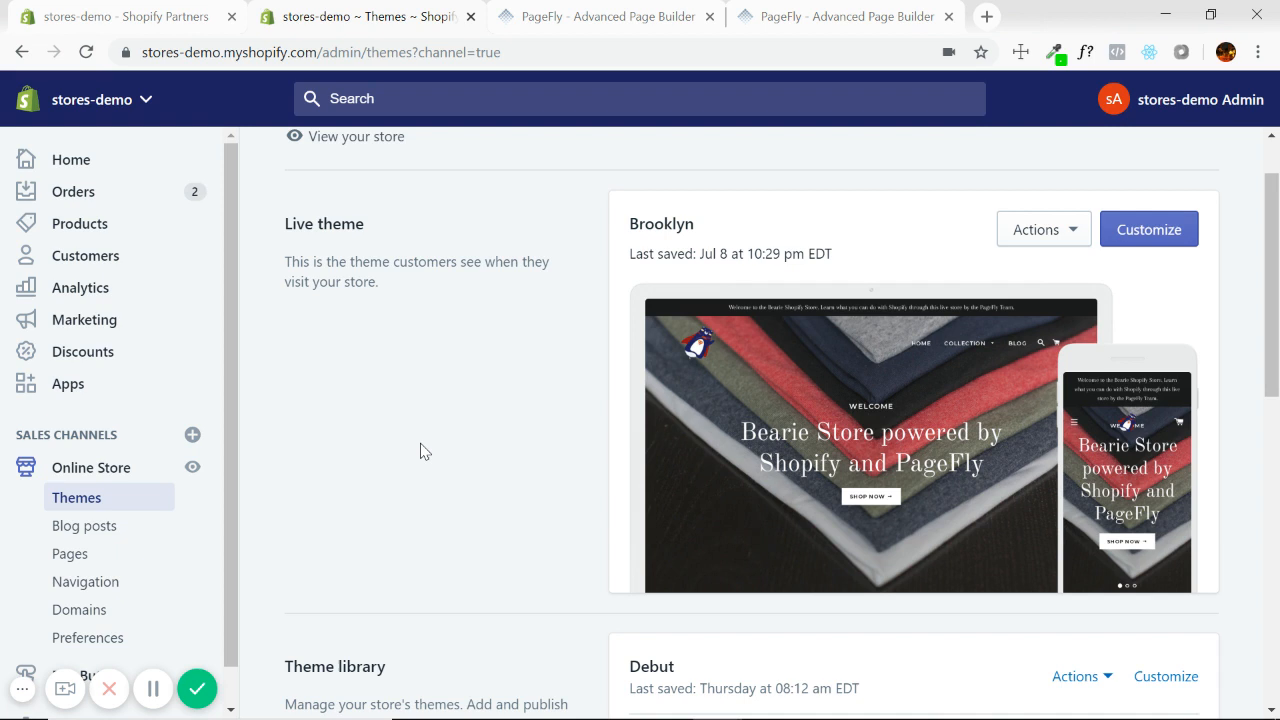
pyautogui.moveTo(444, 488)
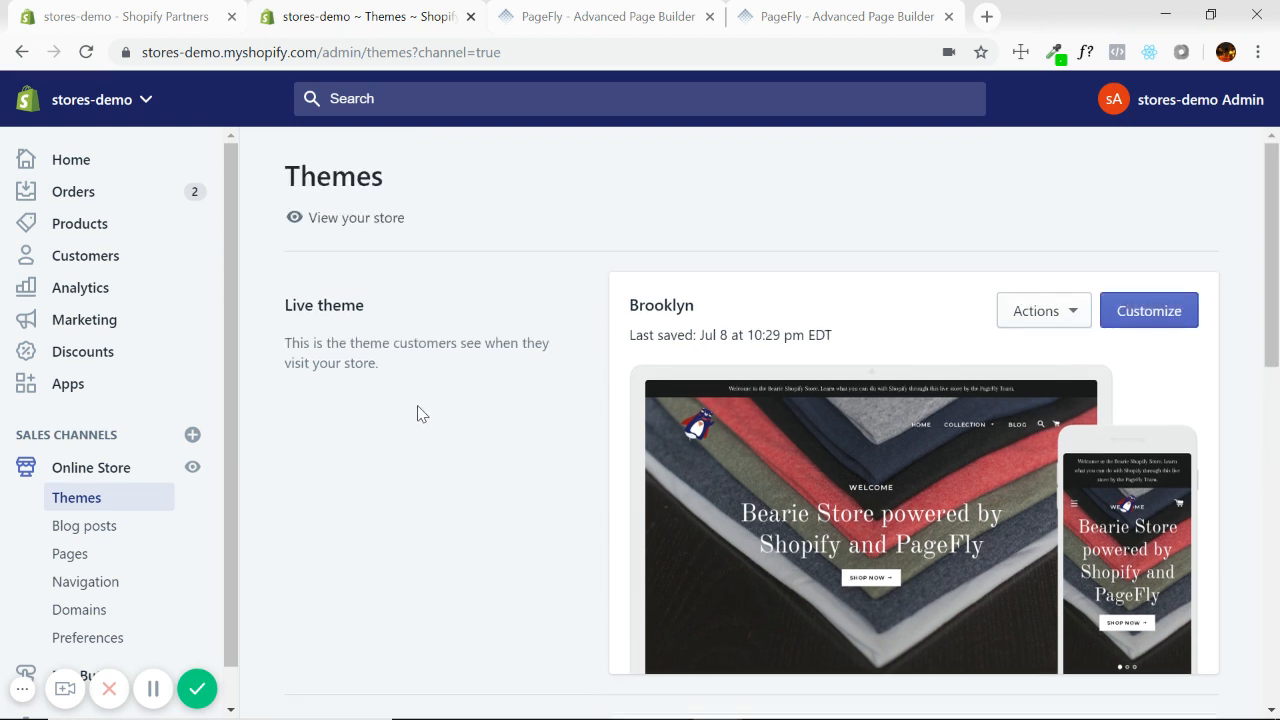
pyautogui.scroll(-3)
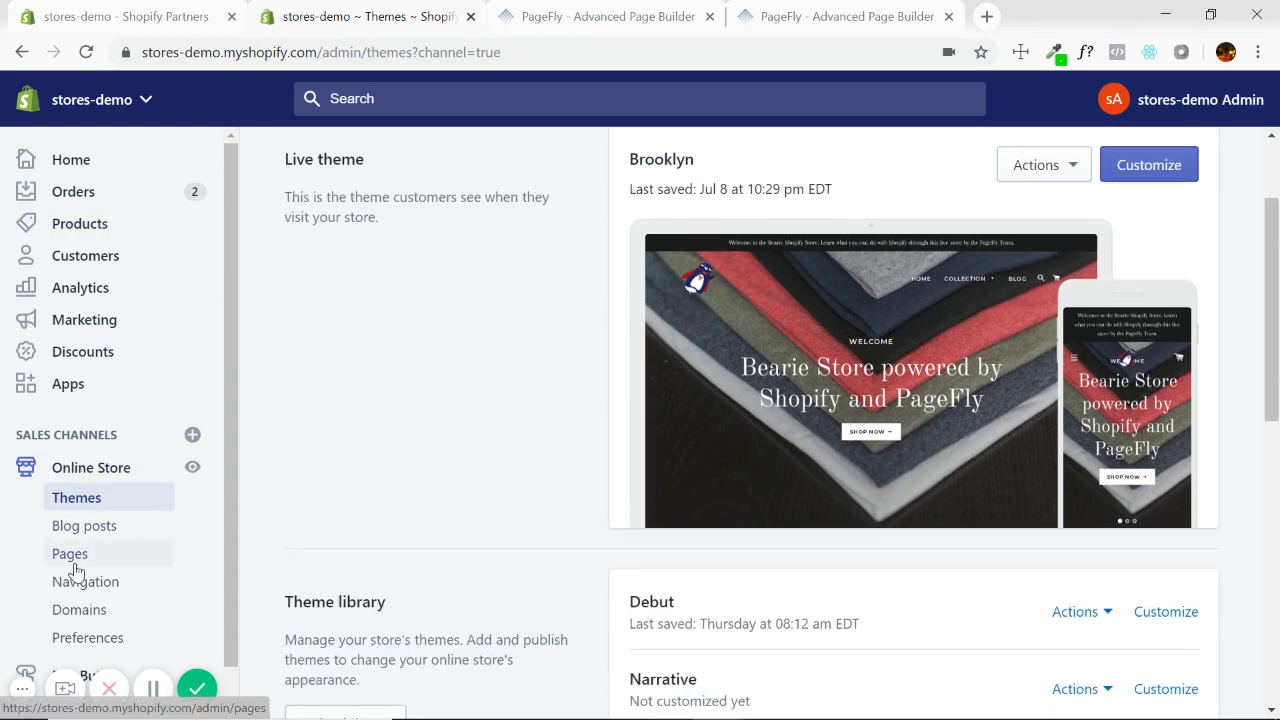
pyautogui.click(70, 552)
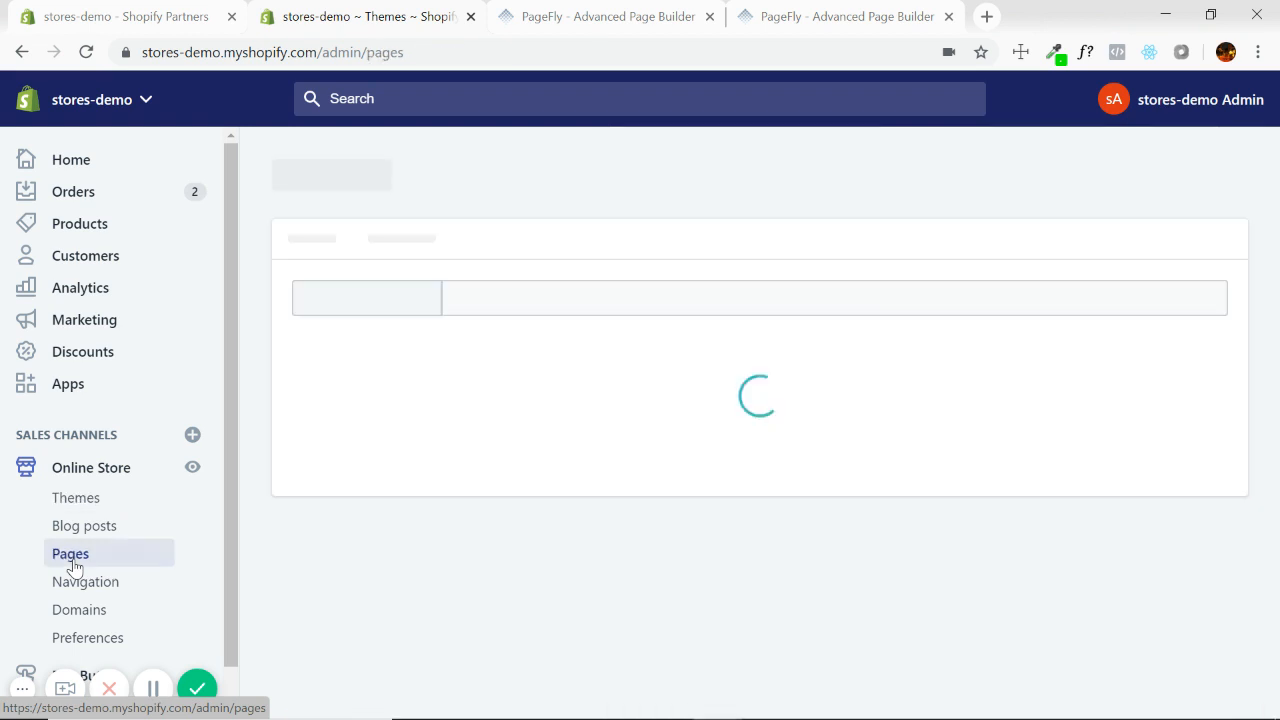
pyautogui.click(70, 552)
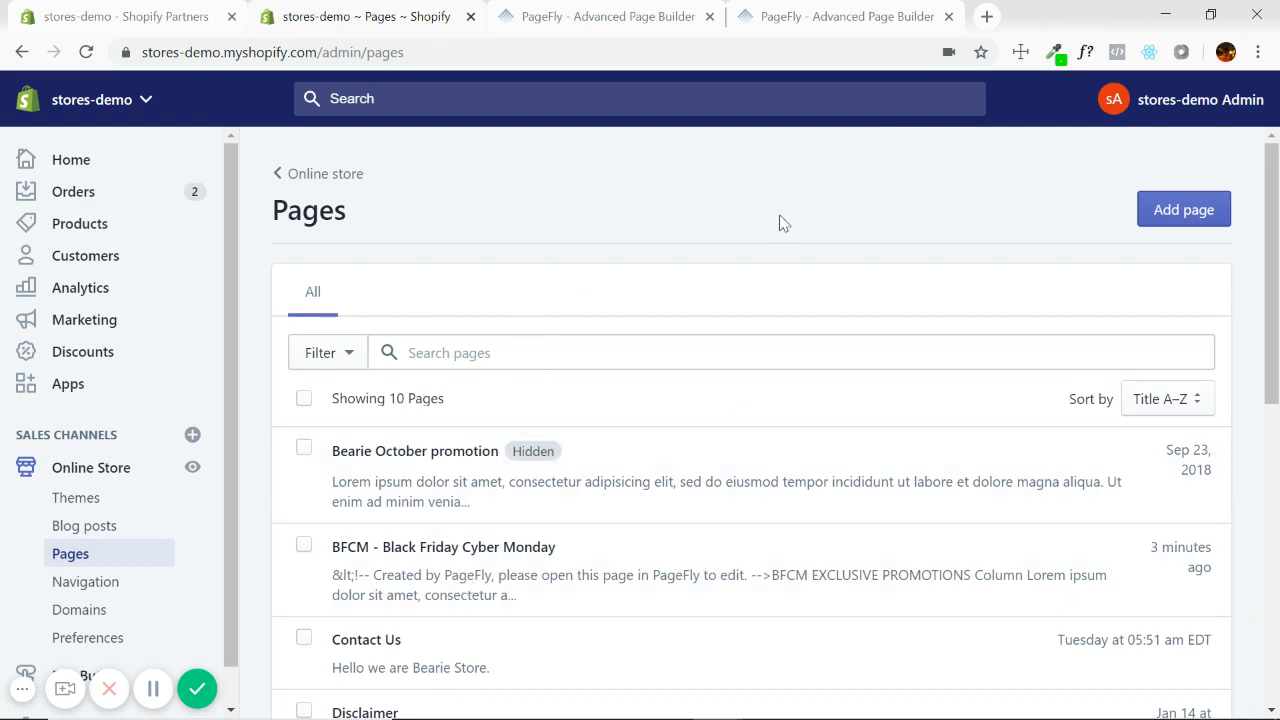
pyautogui.moveTo(164, 460)
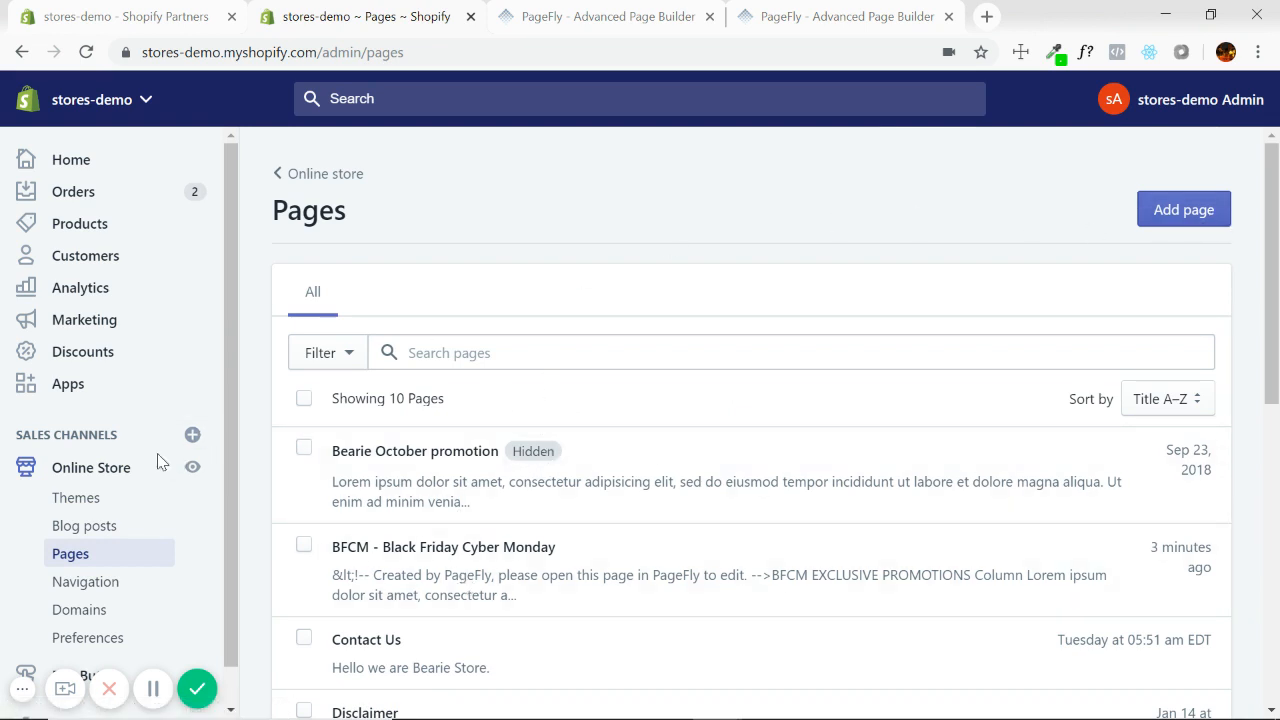
pyautogui.click(76, 496)
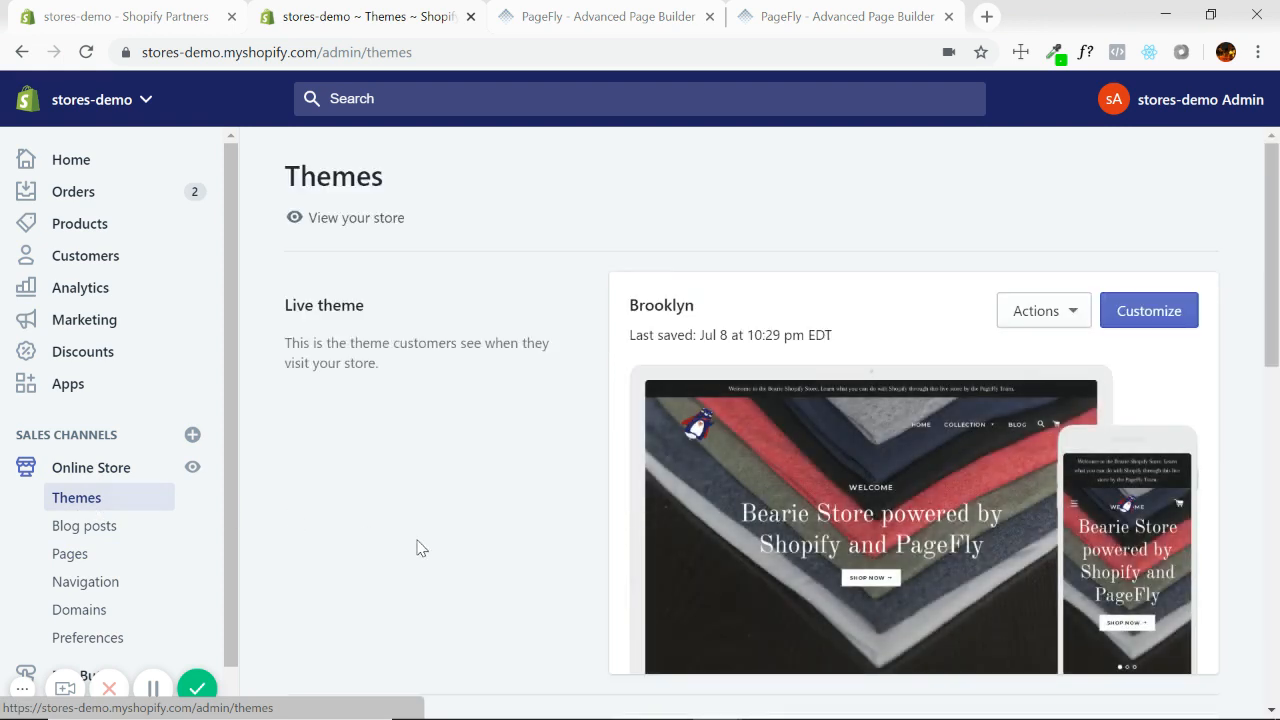
pyautogui.scroll(-3)
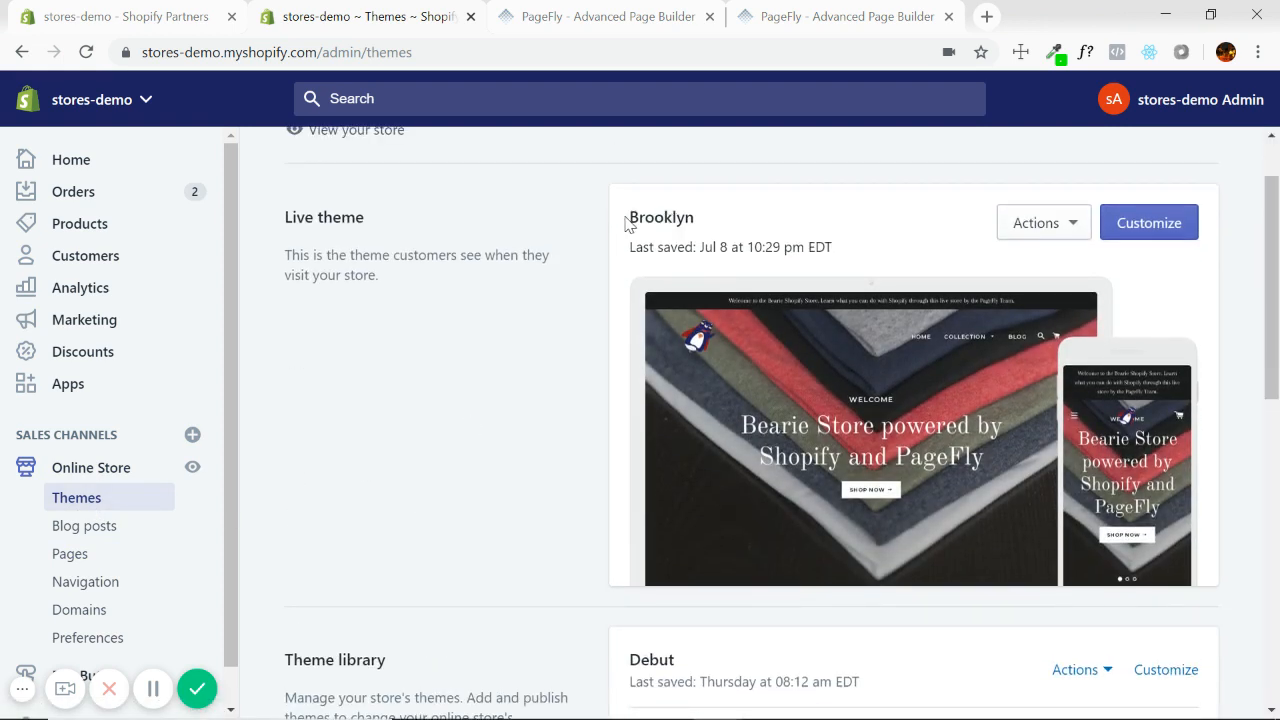
pyautogui.scroll(-3)
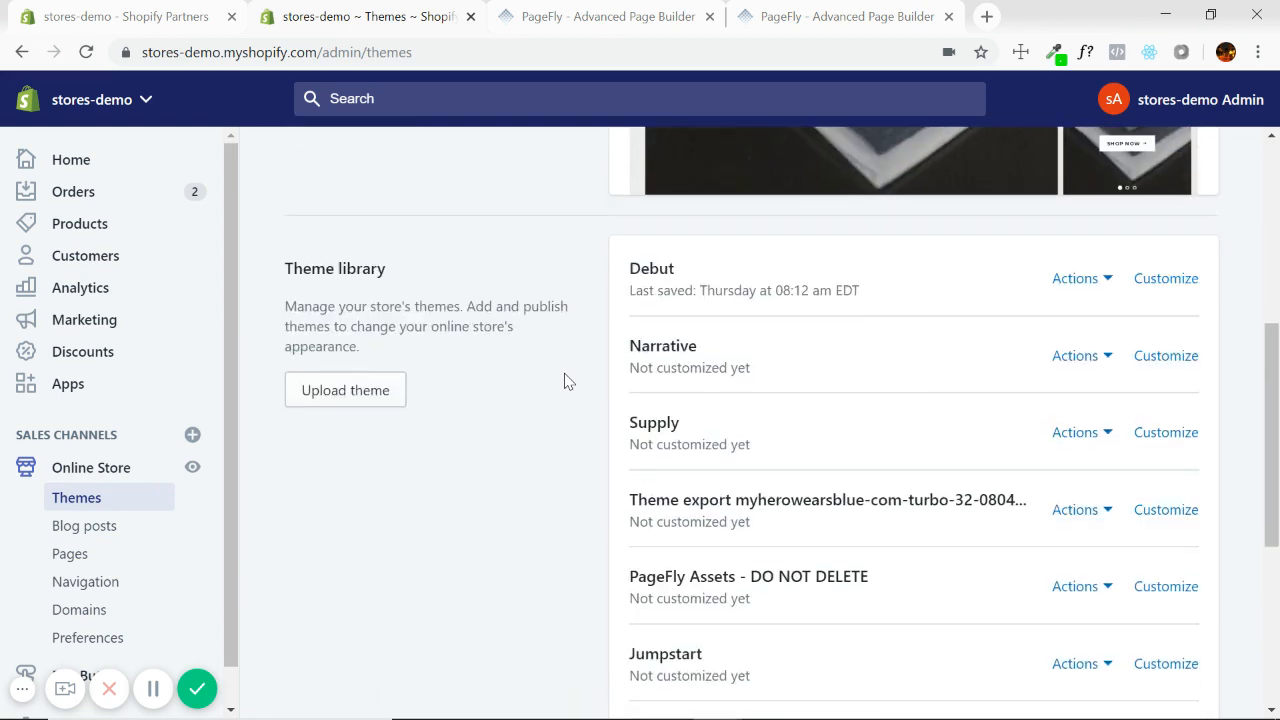
pyautogui.scroll(-3)
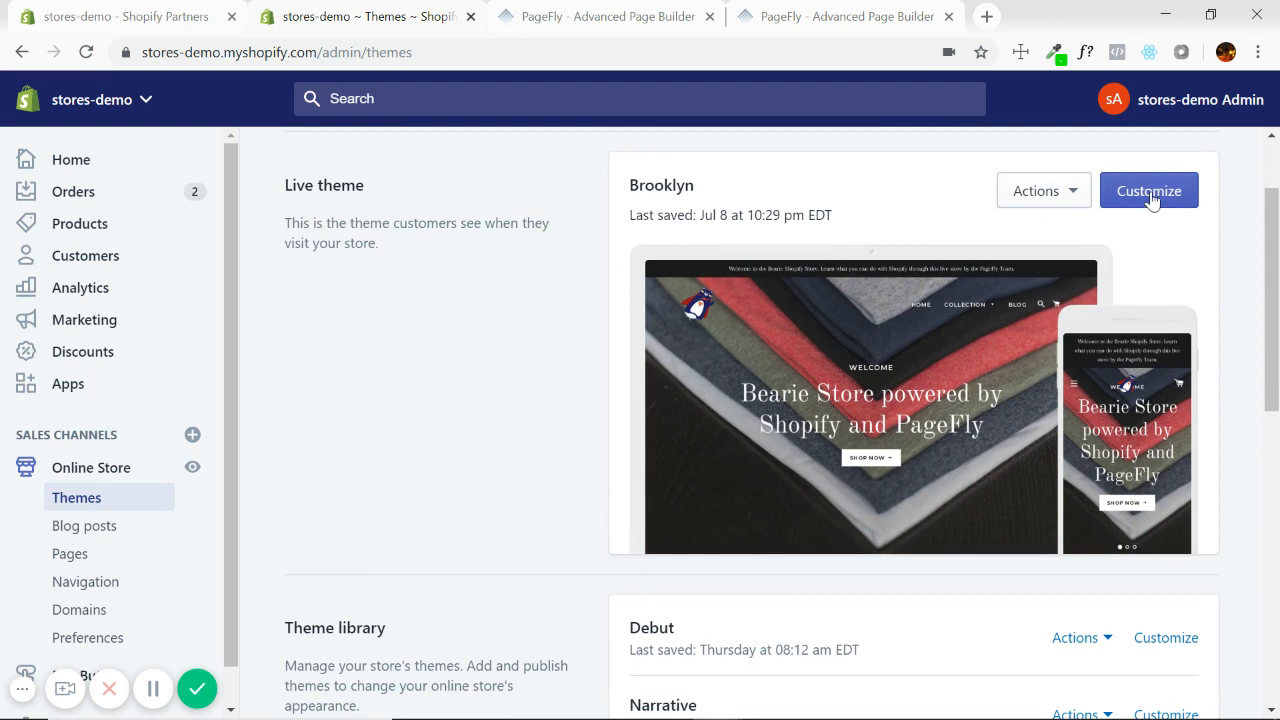
# Customize the live Brooklyn theme and scroll its home page sections in the editor sidebar
pyautogui.click(1148, 190)
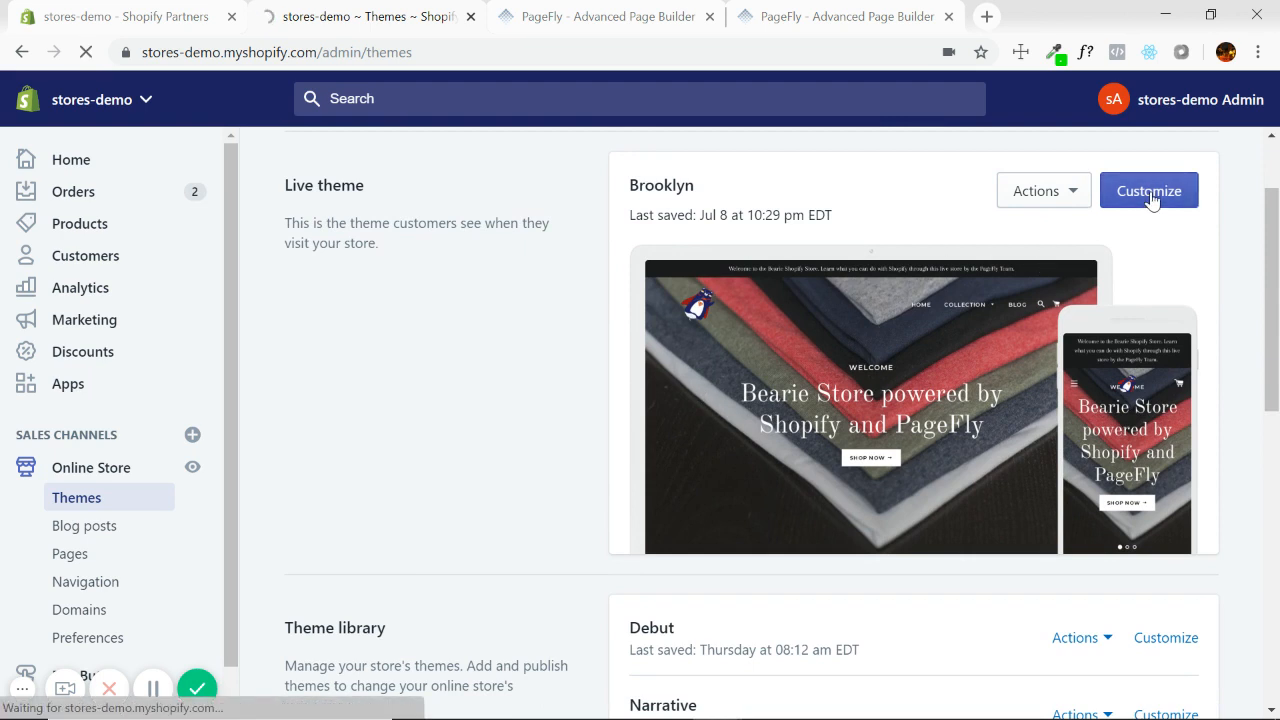
pyautogui.click(1148, 190)
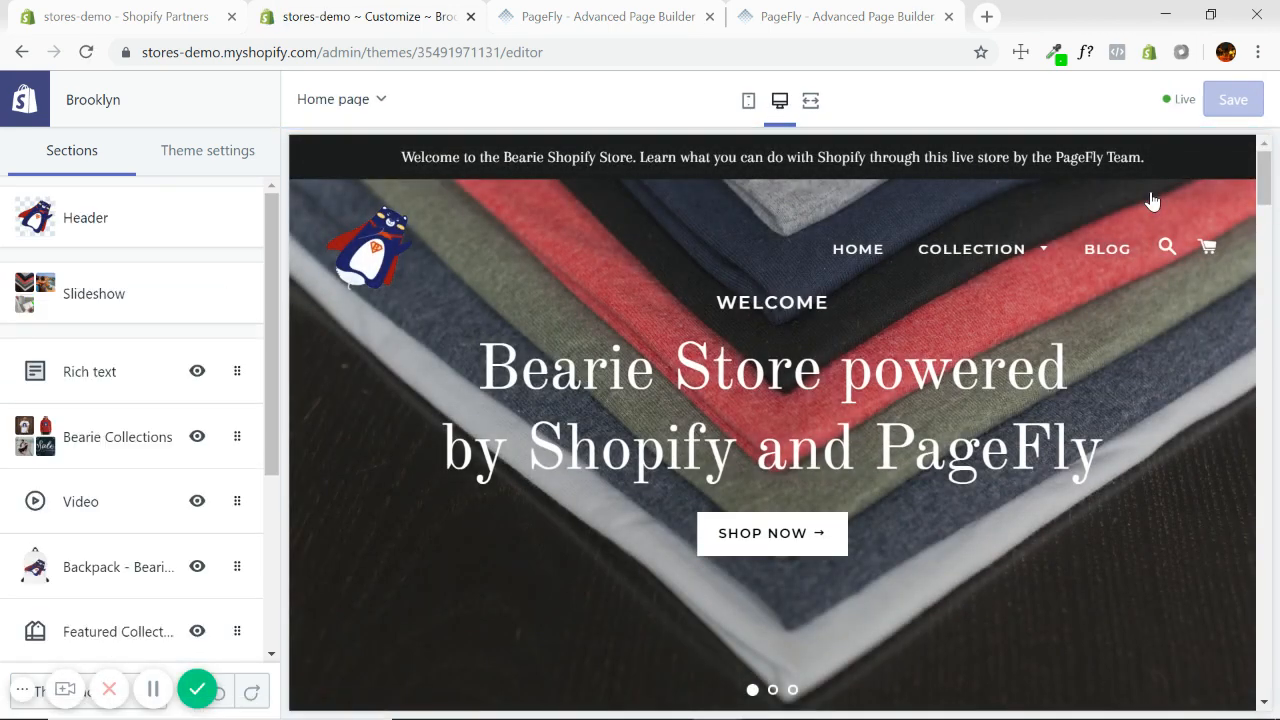
pyautogui.moveTo(350, 108)
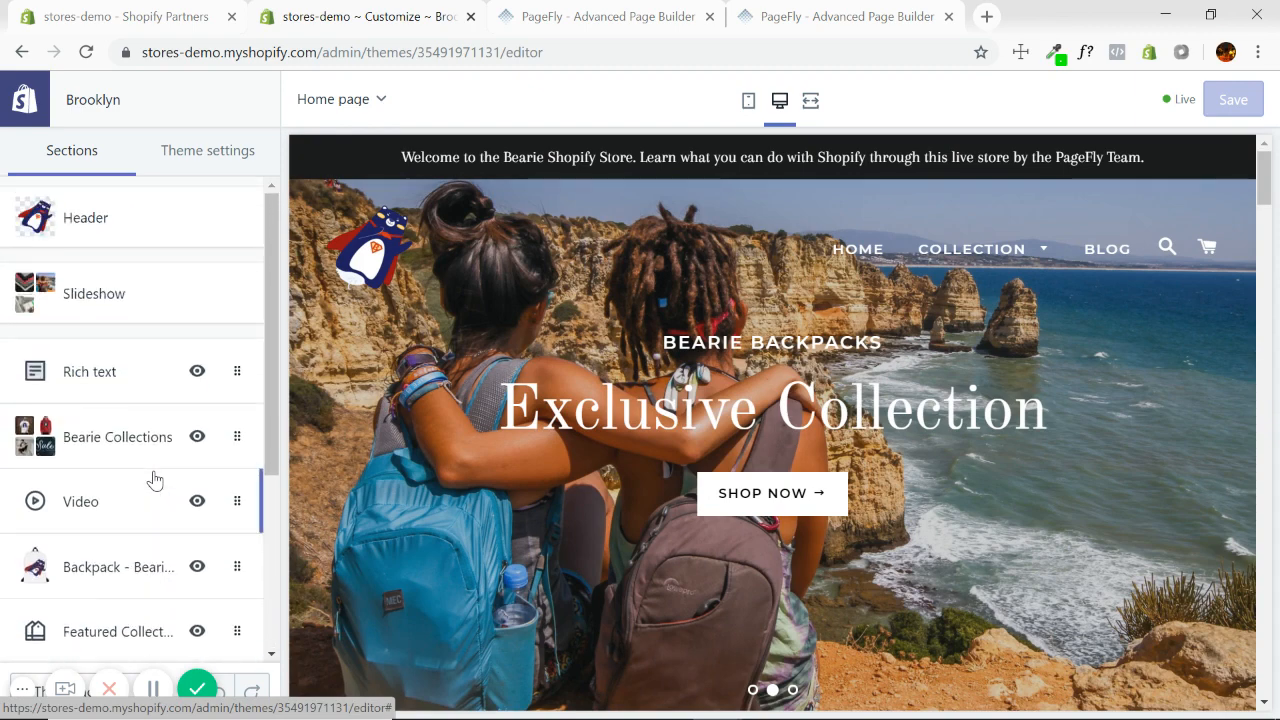
pyautogui.scroll(-3)
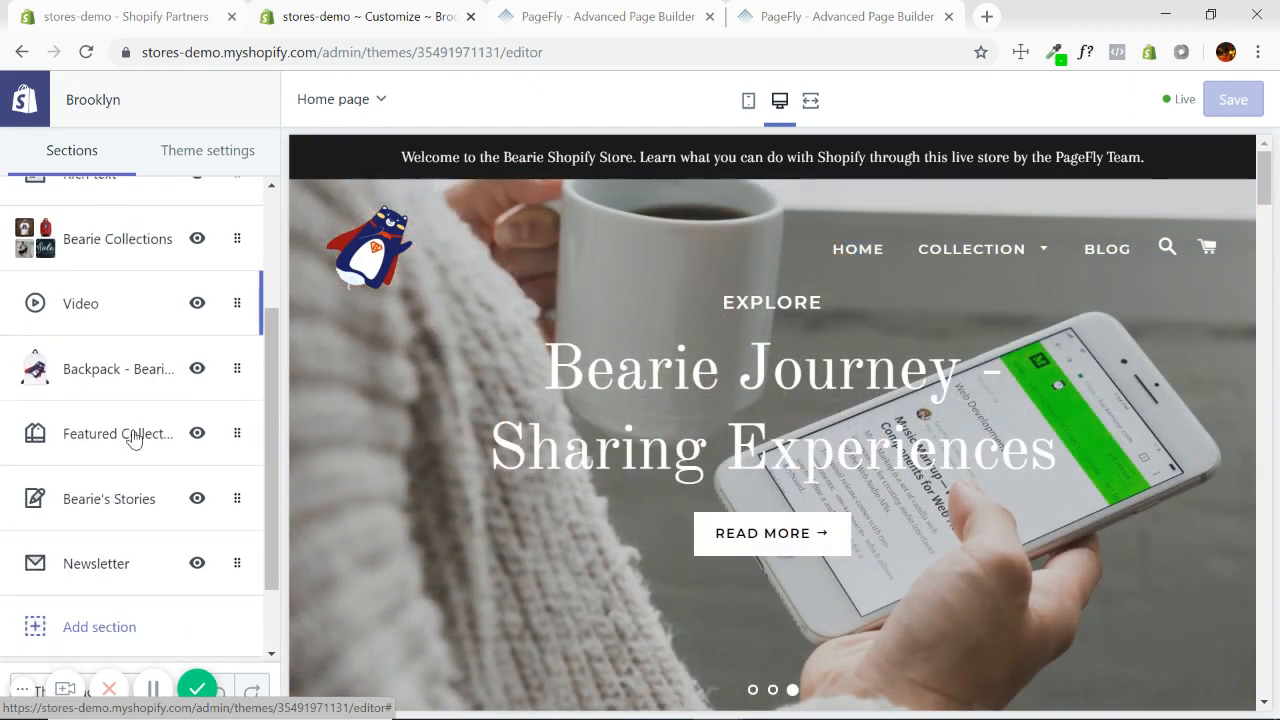
pyautogui.scroll(-3)
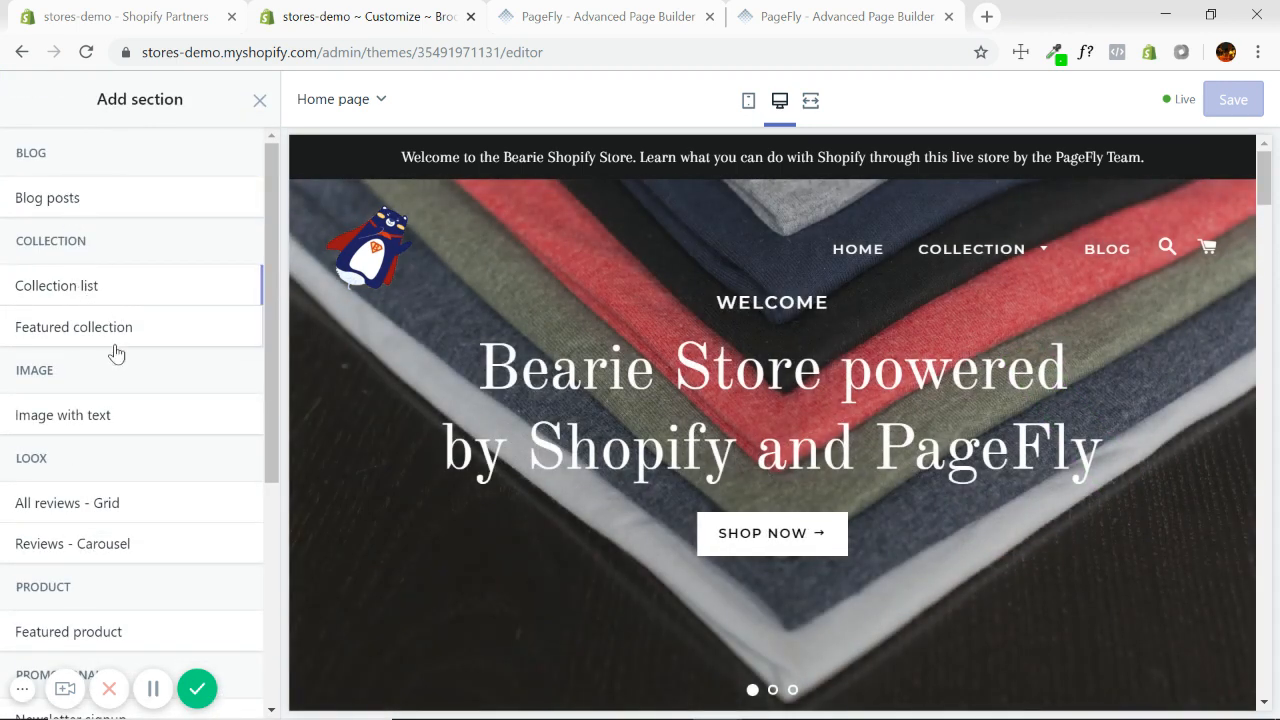
pyautogui.scroll(-3)
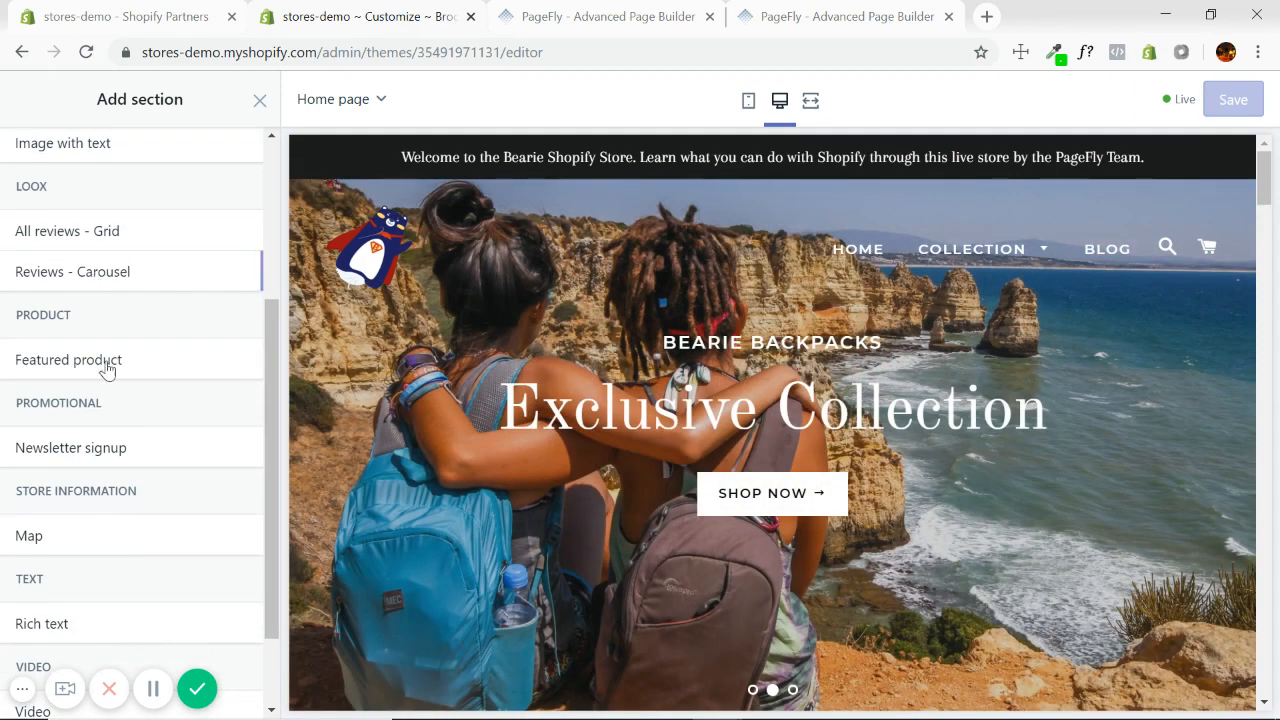
pyautogui.scroll(-3)
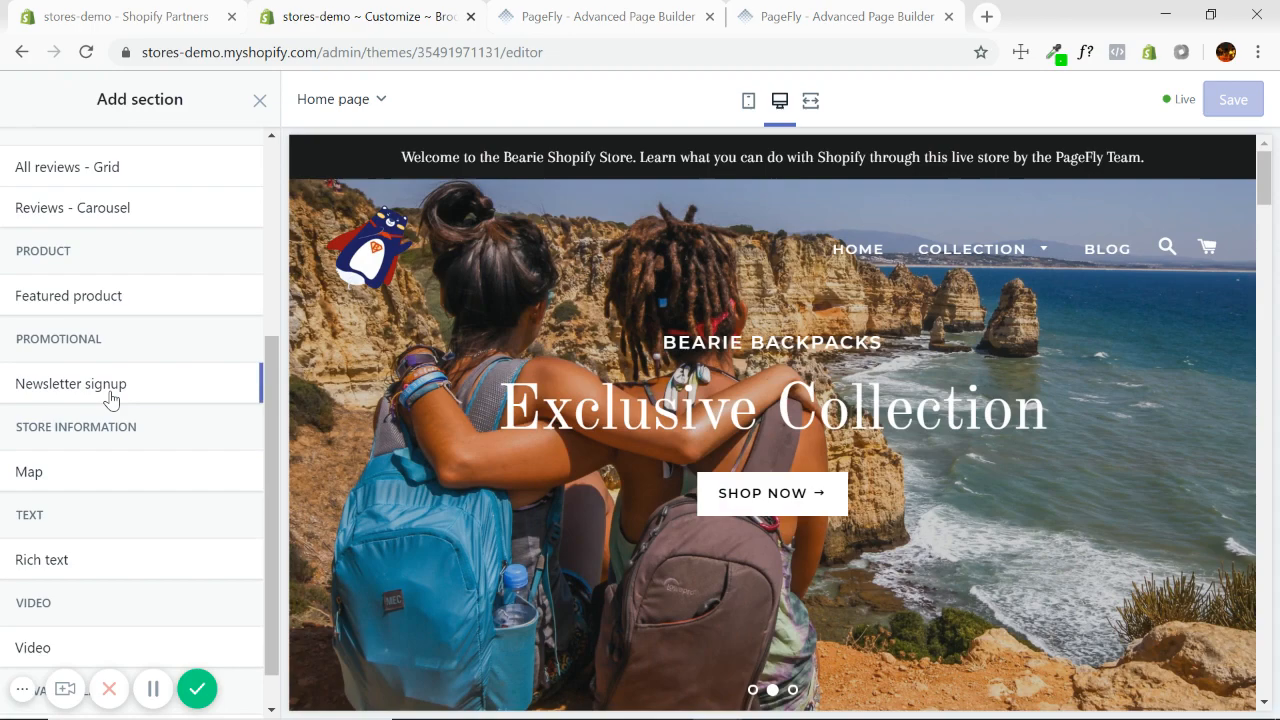
pyautogui.click(260, 100)
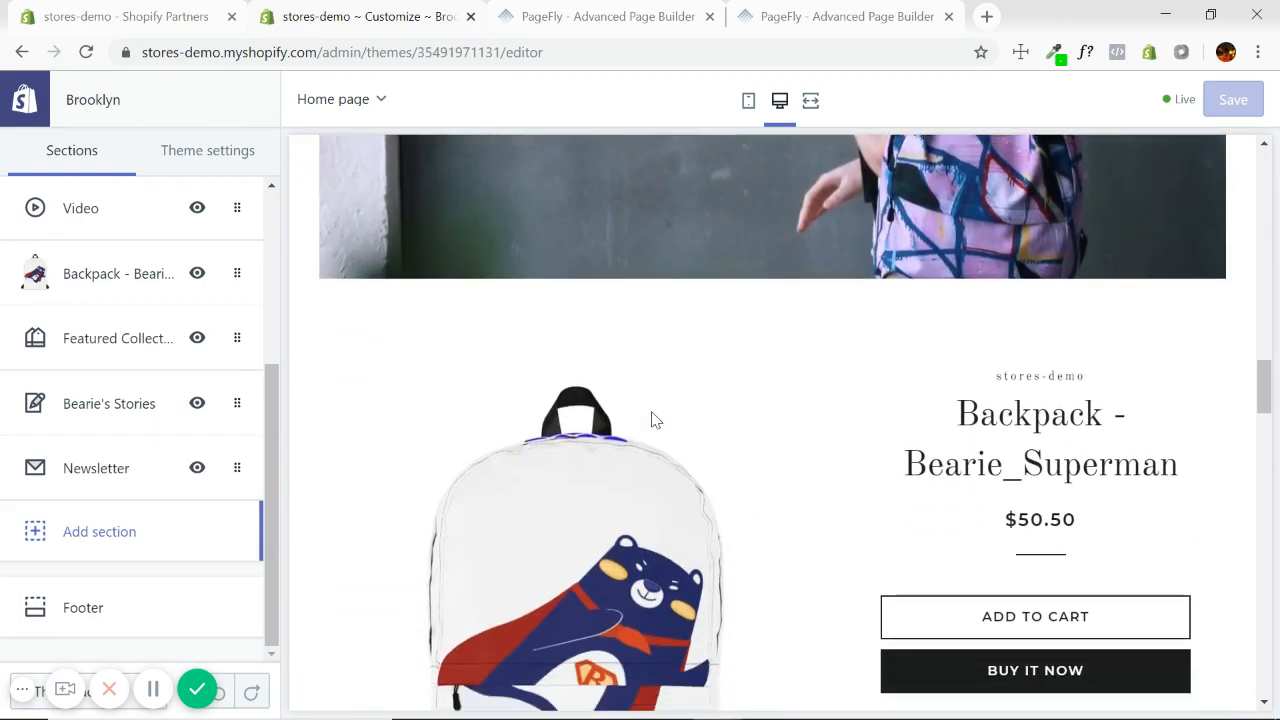
# Scroll the home page preview, then expand the page template dropdown in the editor's top bar
pyautogui.scroll(-3)
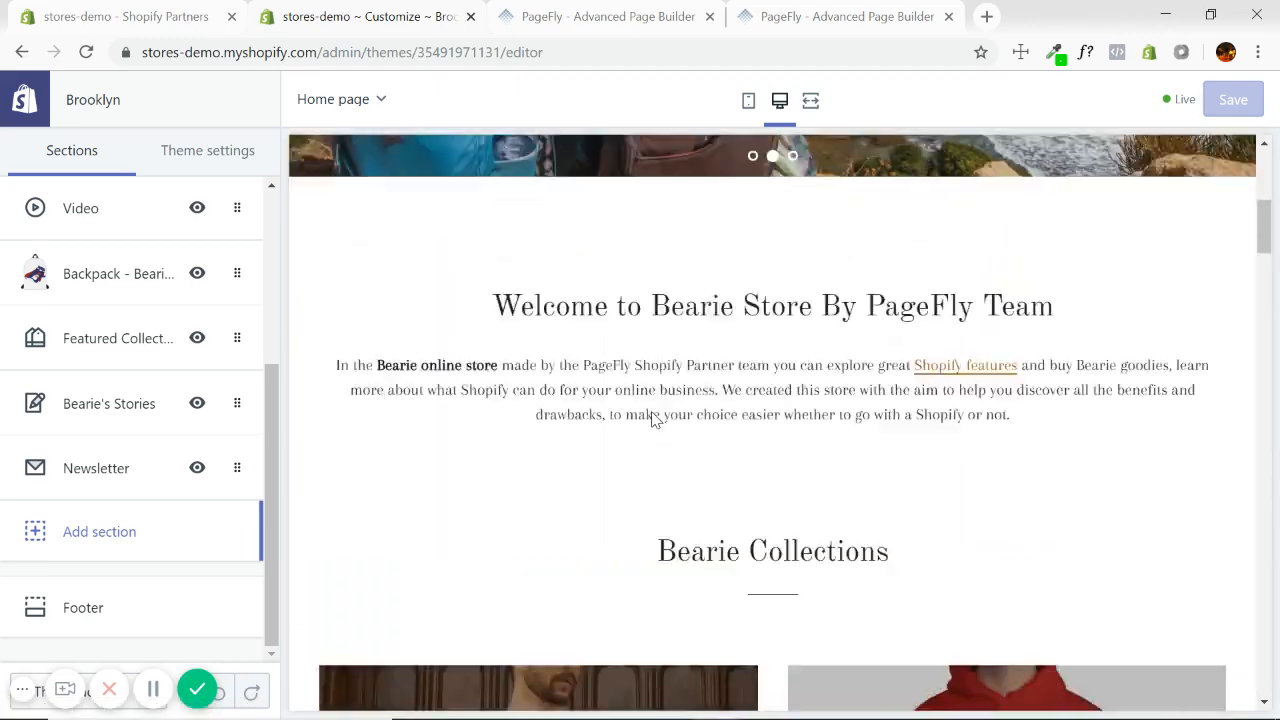
pyautogui.scroll(-3)
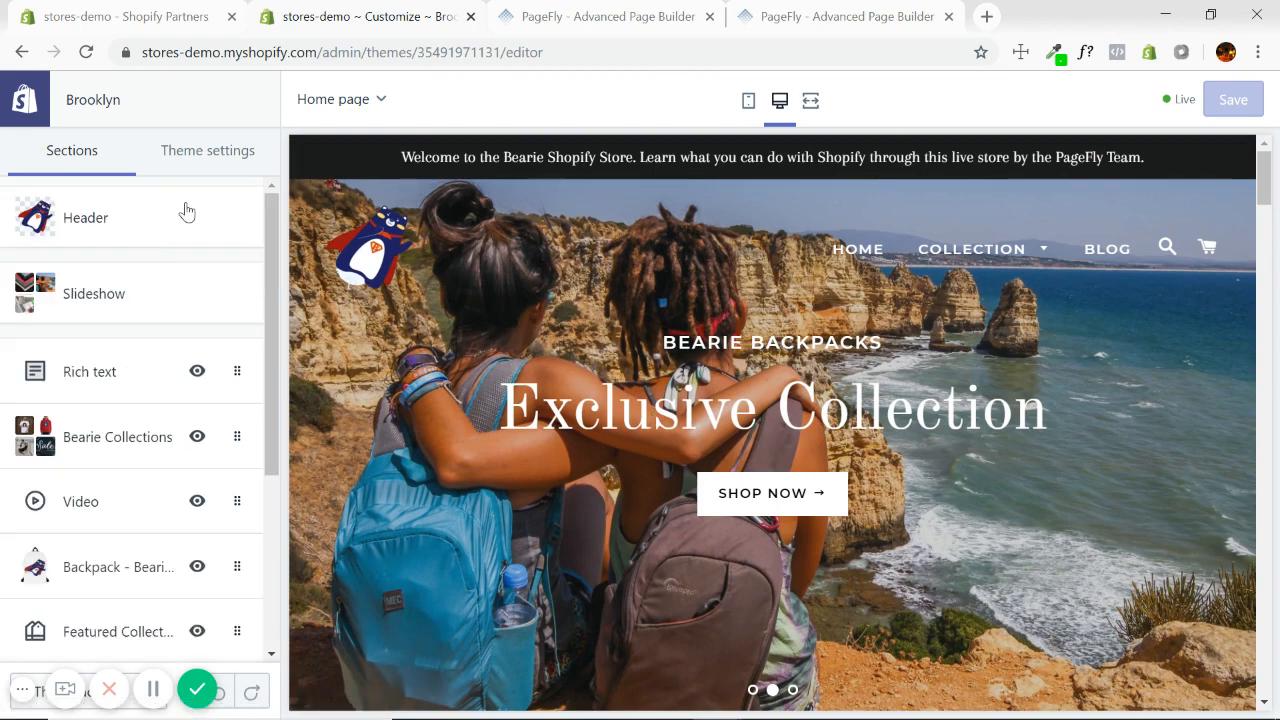
pyautogui.click(340, 100)
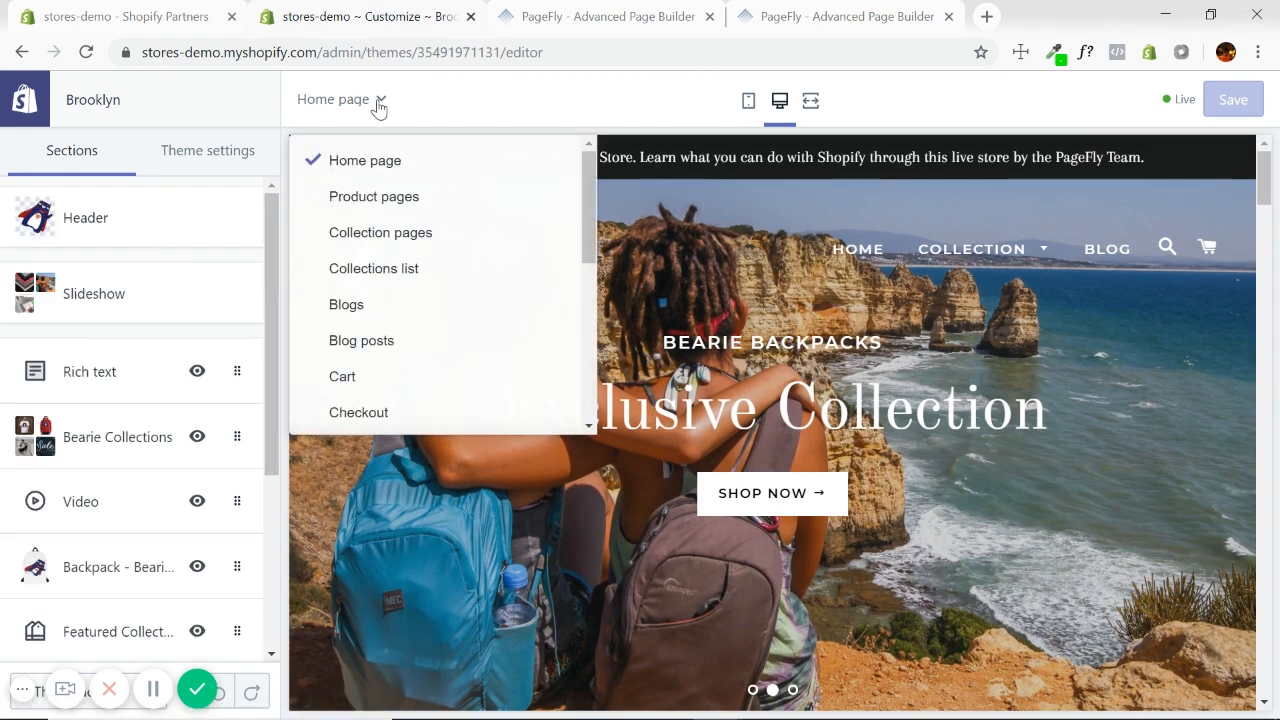
# Preview the product page template and enter the Product pages section's settings panel
pyautogui.click(374, 196)
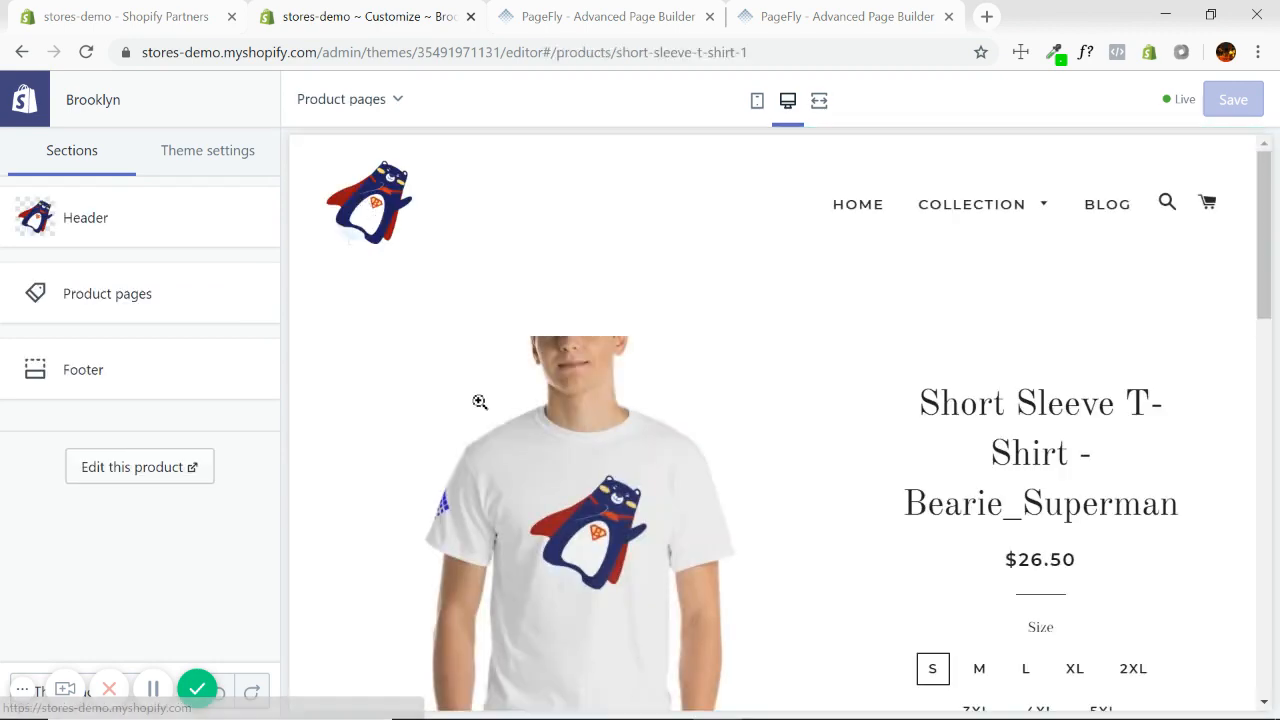
pyautogui.scroll(-3)
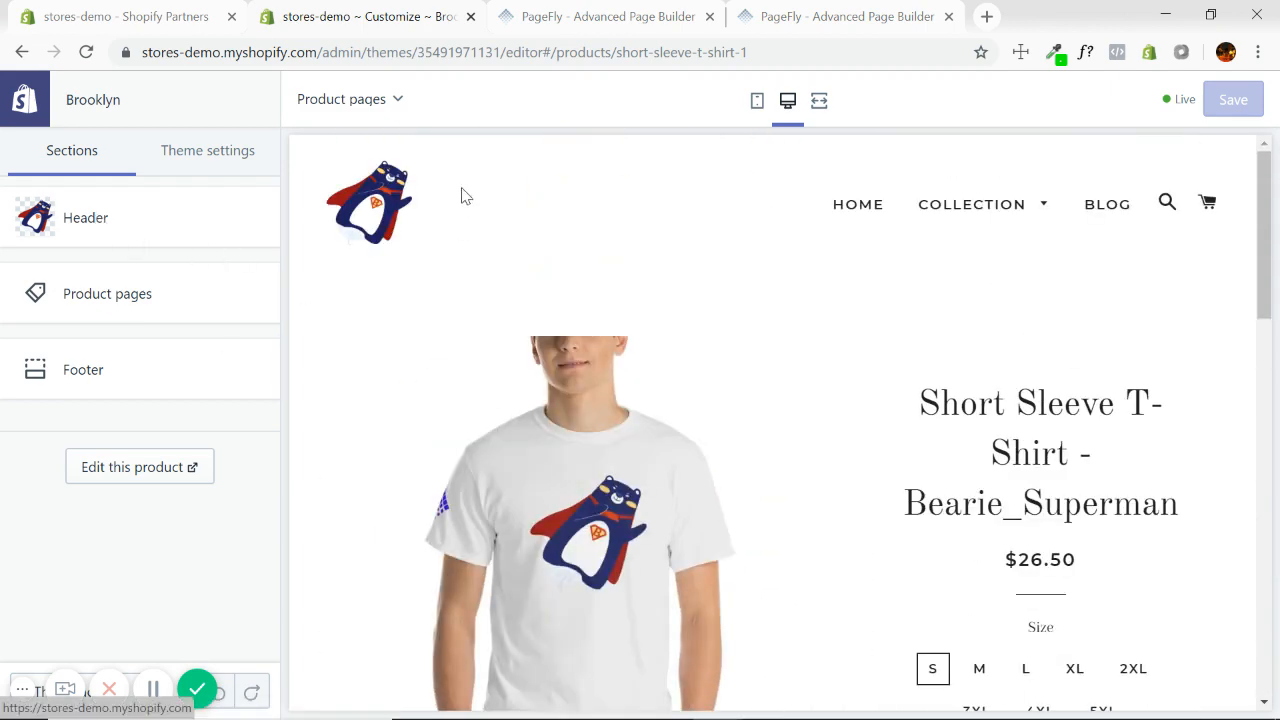
pyautogui.scroll(-3)
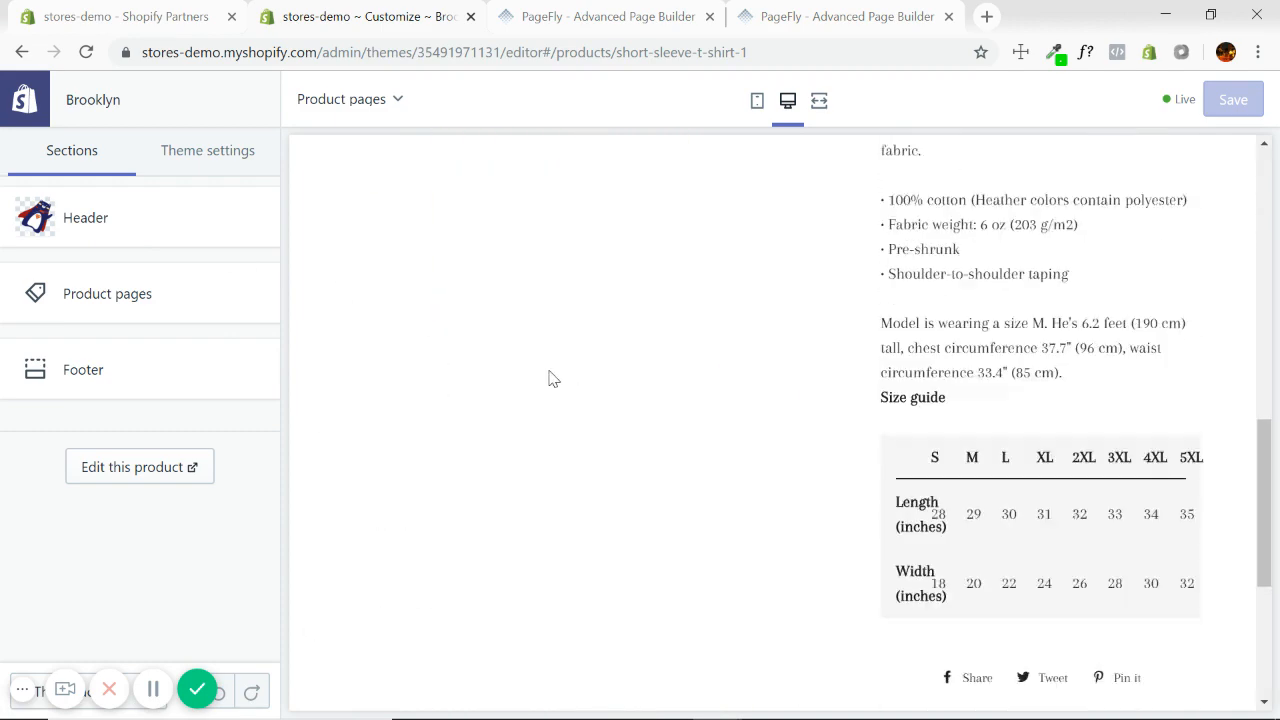
pyautogui.click(108, 292)
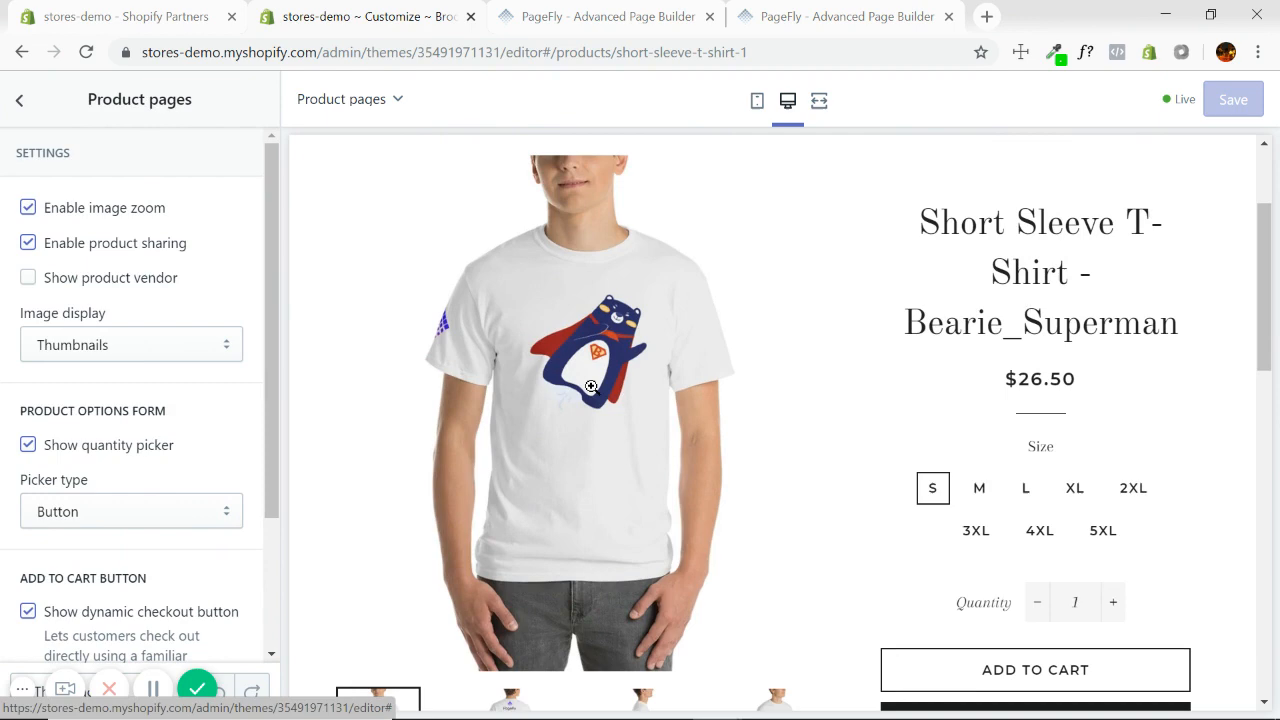
# Scroll the product preview down to reviews and footer, then go back to the sections list
pyautogui.scroll(-3)
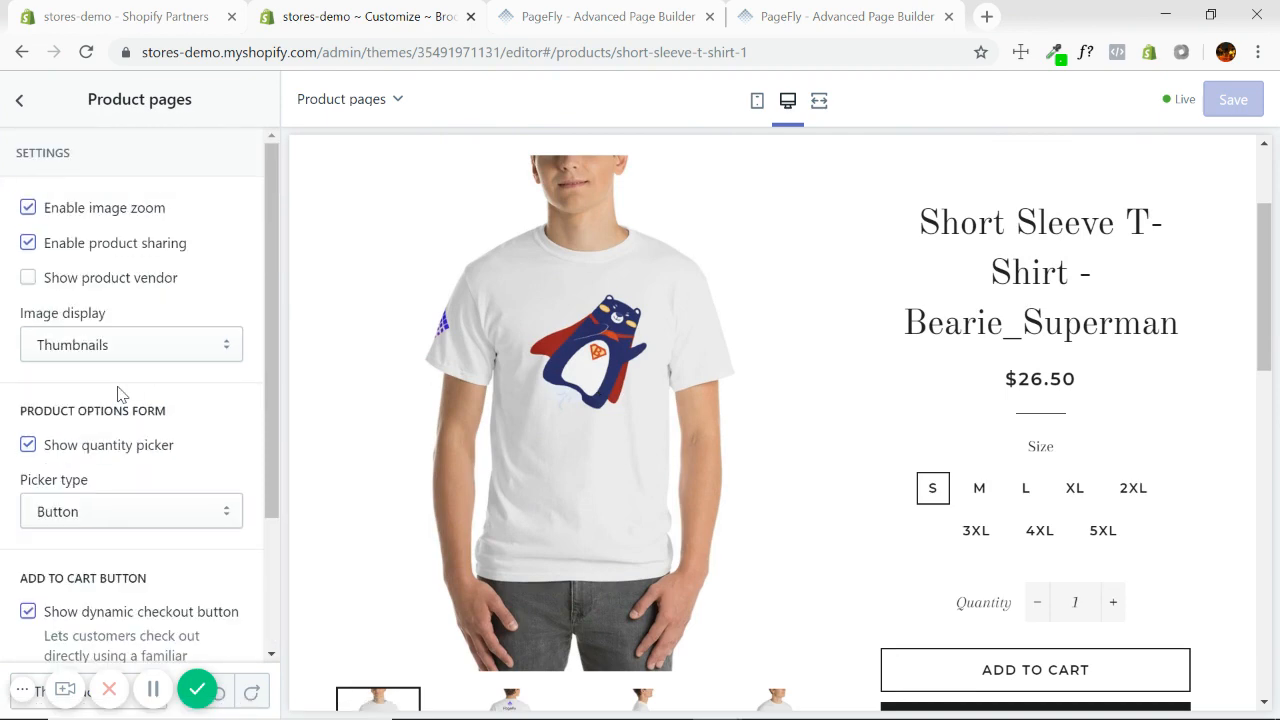
pyautogui.scroll(-3)
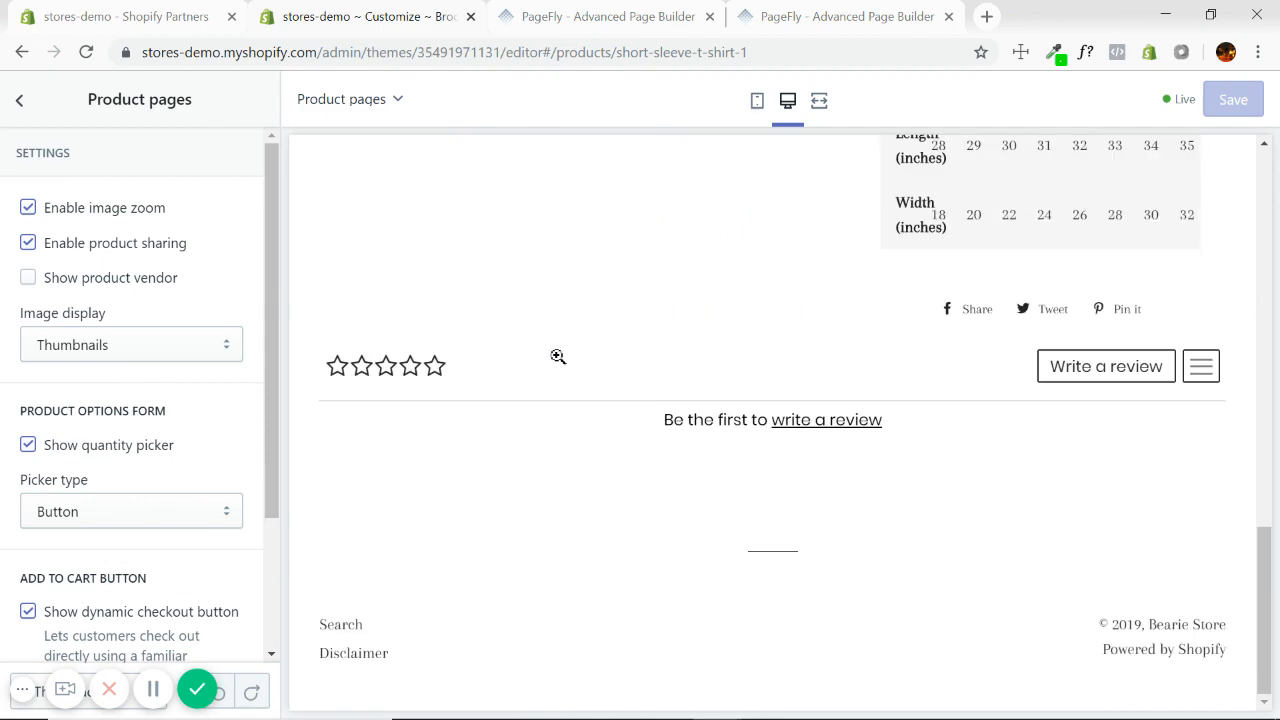
pyautogui.moveTo(604, 448)
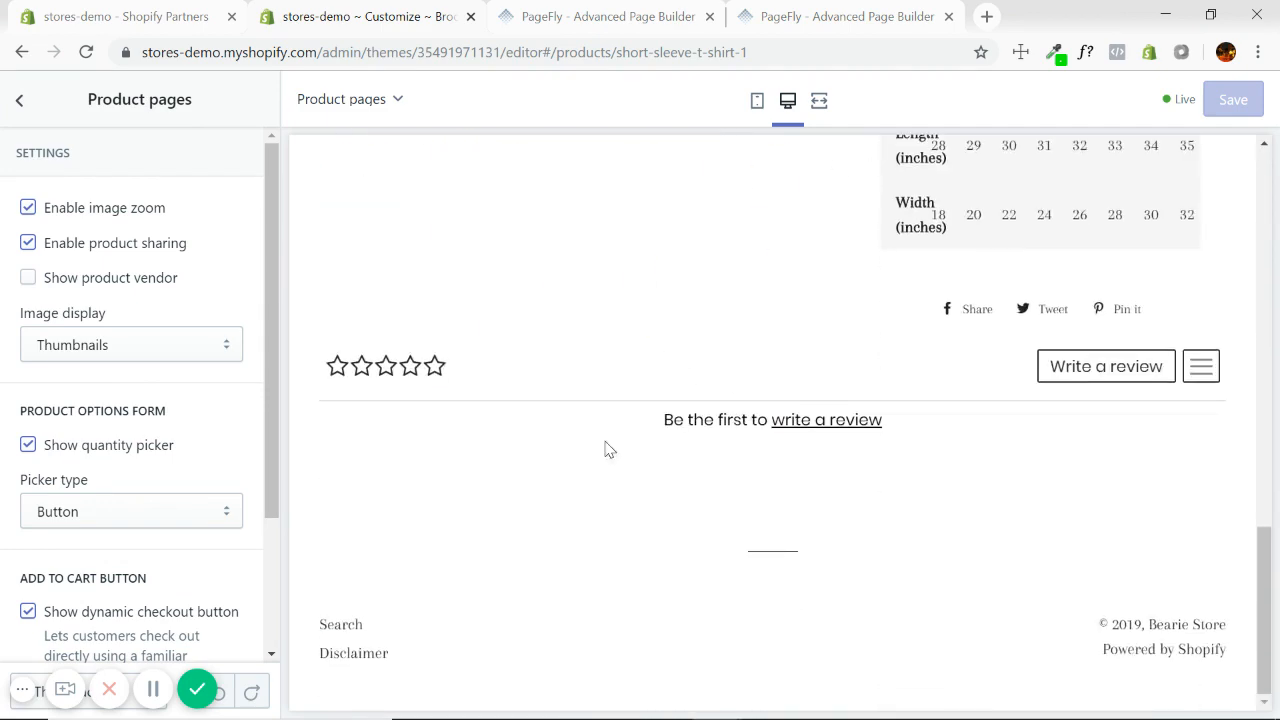
pyautogui.moveTo(1070, 464)
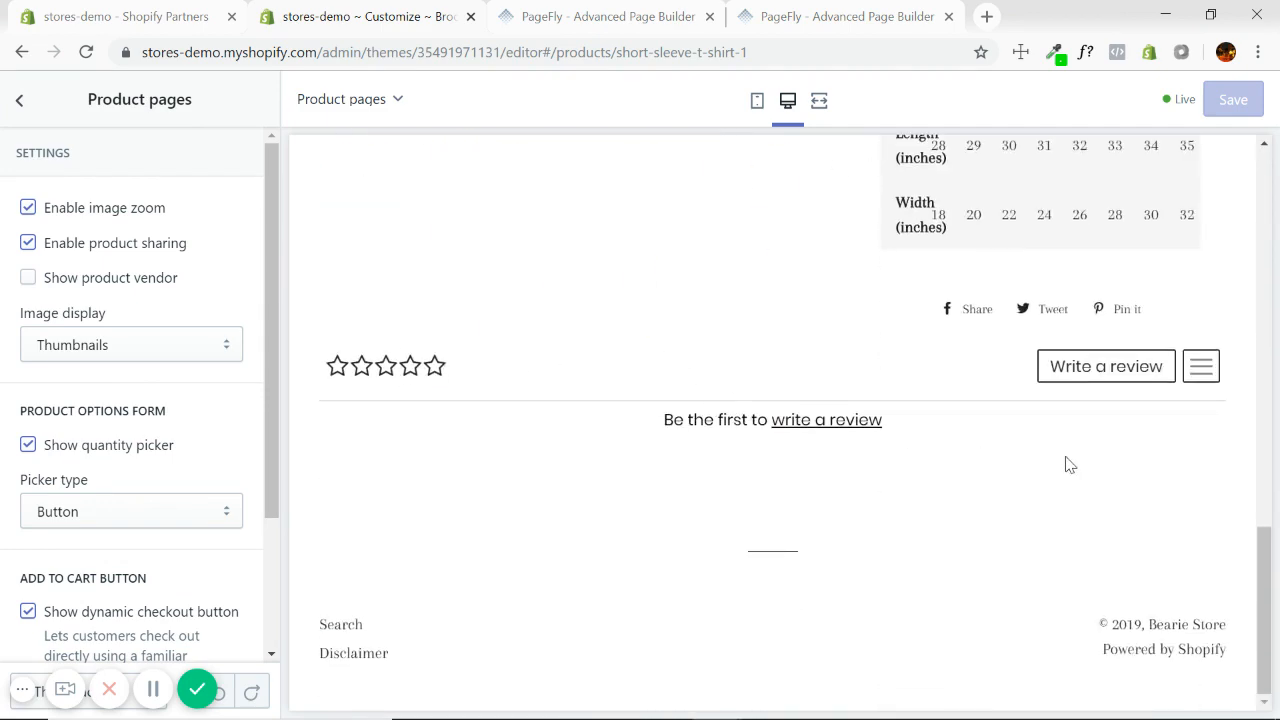
pyautogui.scroll(-3)
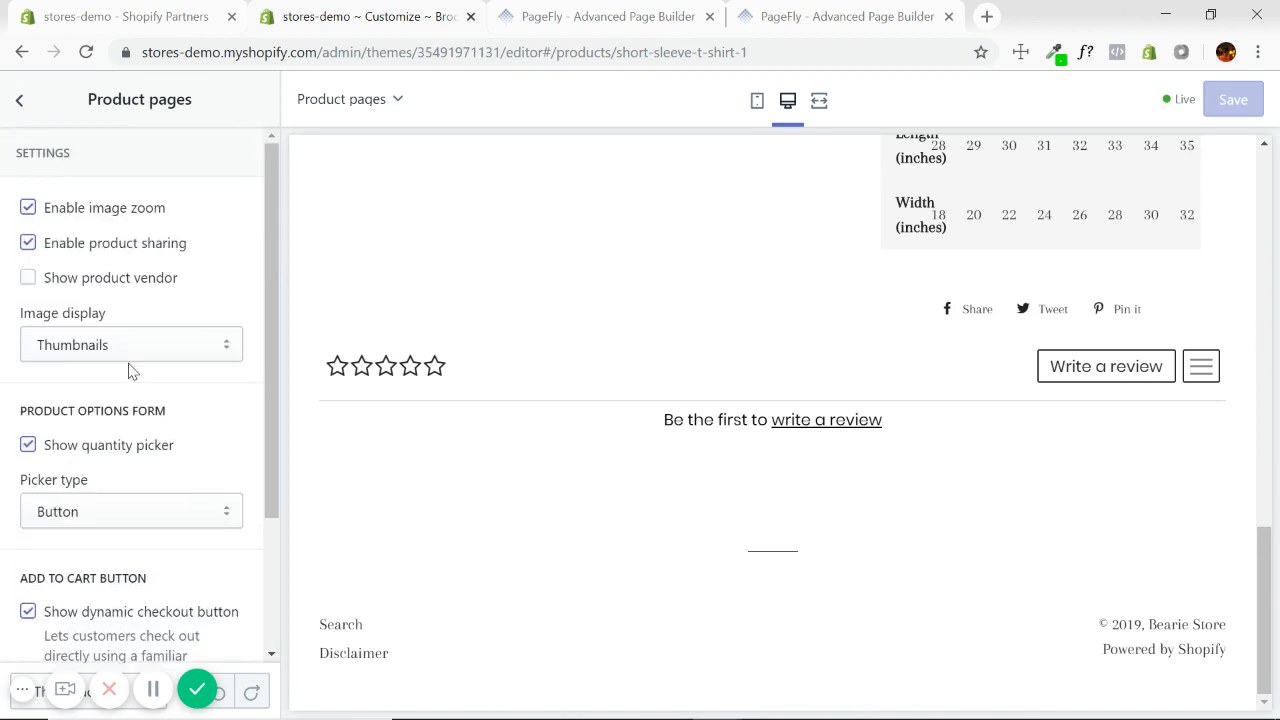
pyautogui.click(18, 100)
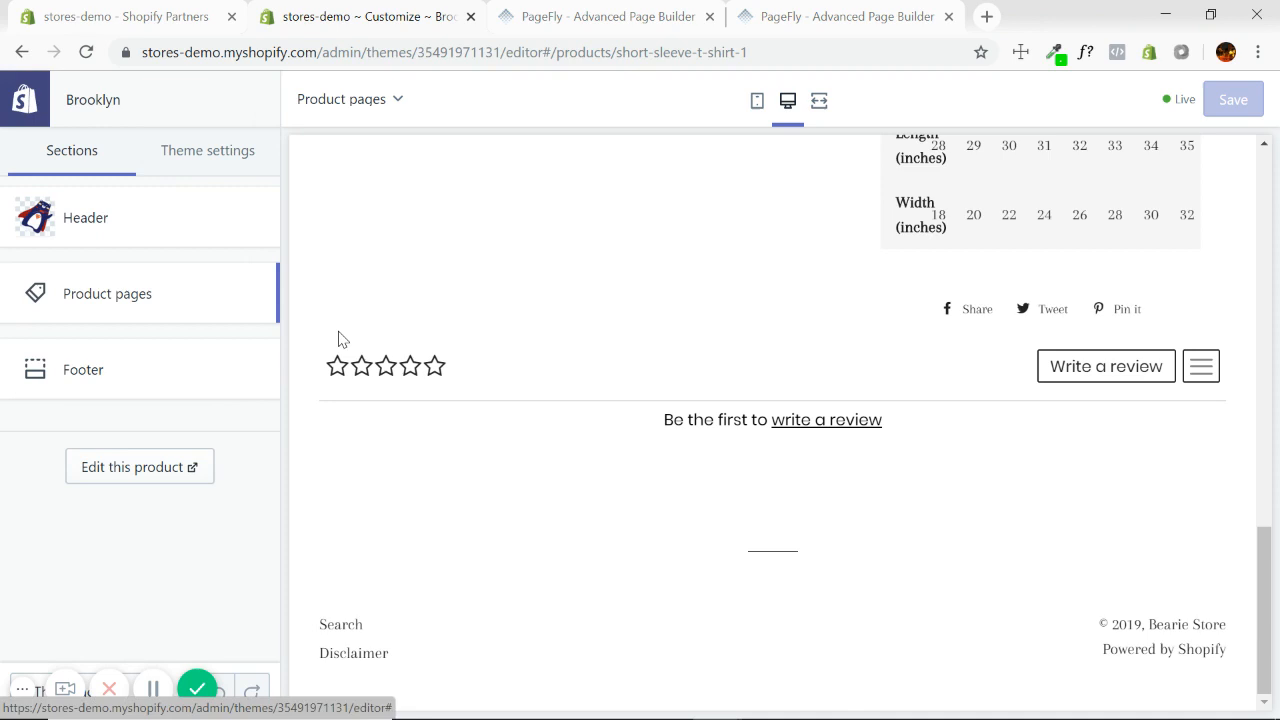
# Scroll the preview back up and switch to the PageFly Advanced Page Builder browser tab
pyautogui.scroll(3)
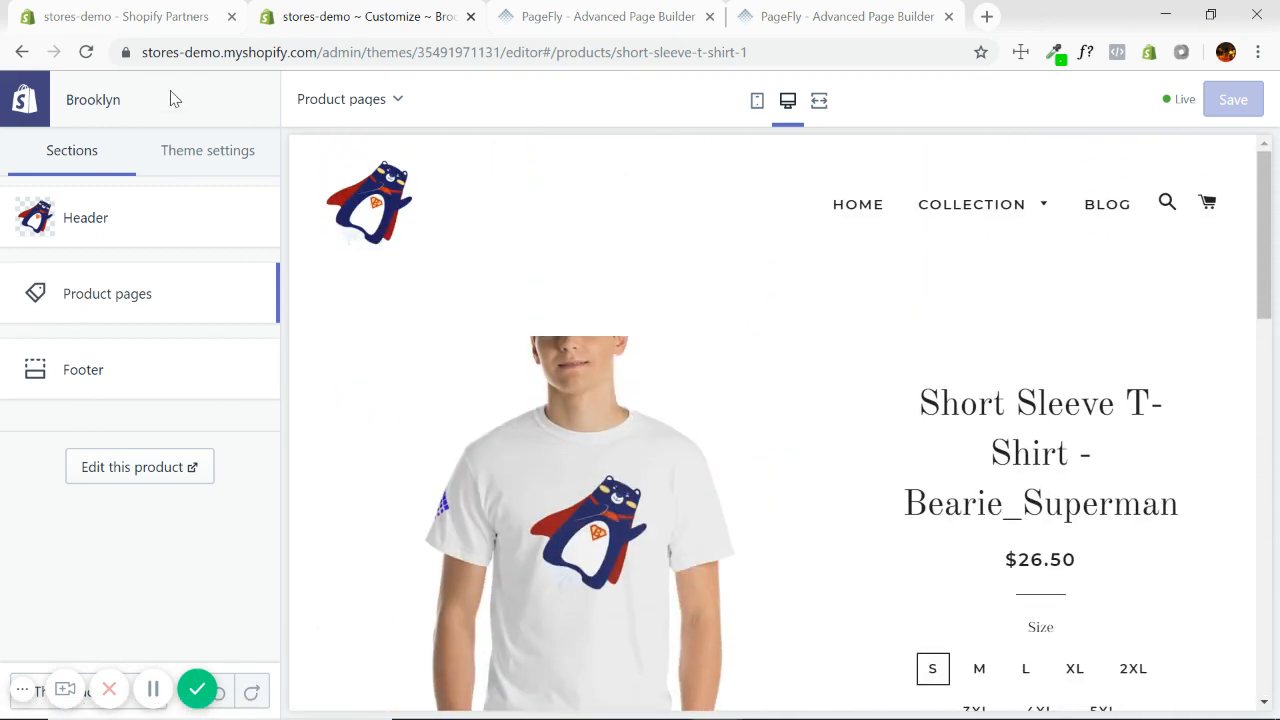
pyautogui.moveTo(208, 160)
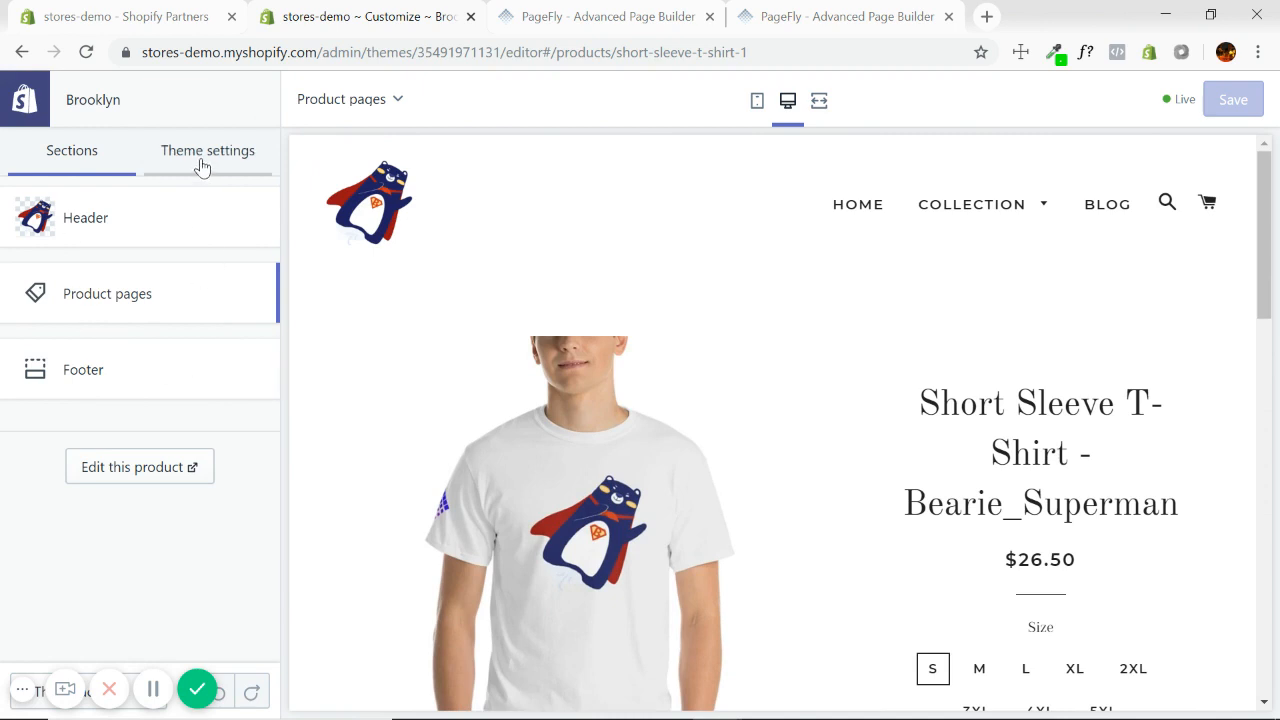
pyautogui.click(72, 150)
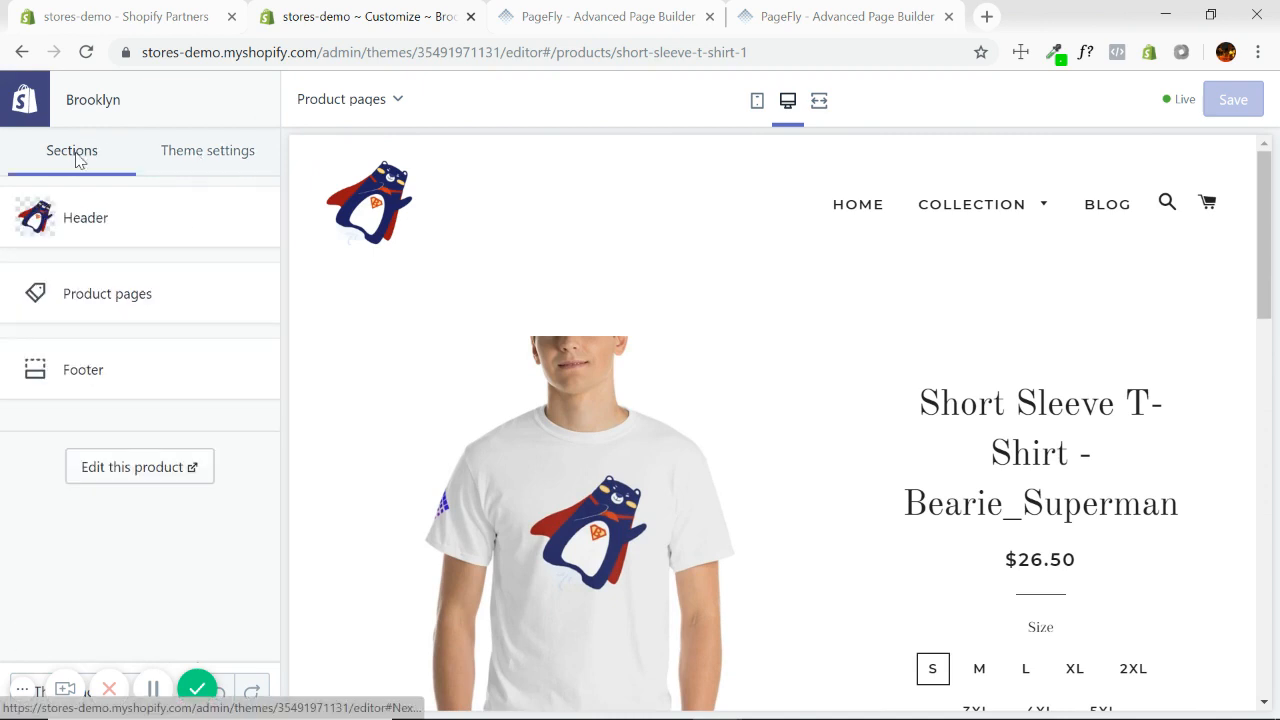
pyautogui.moveTo(184, 564)
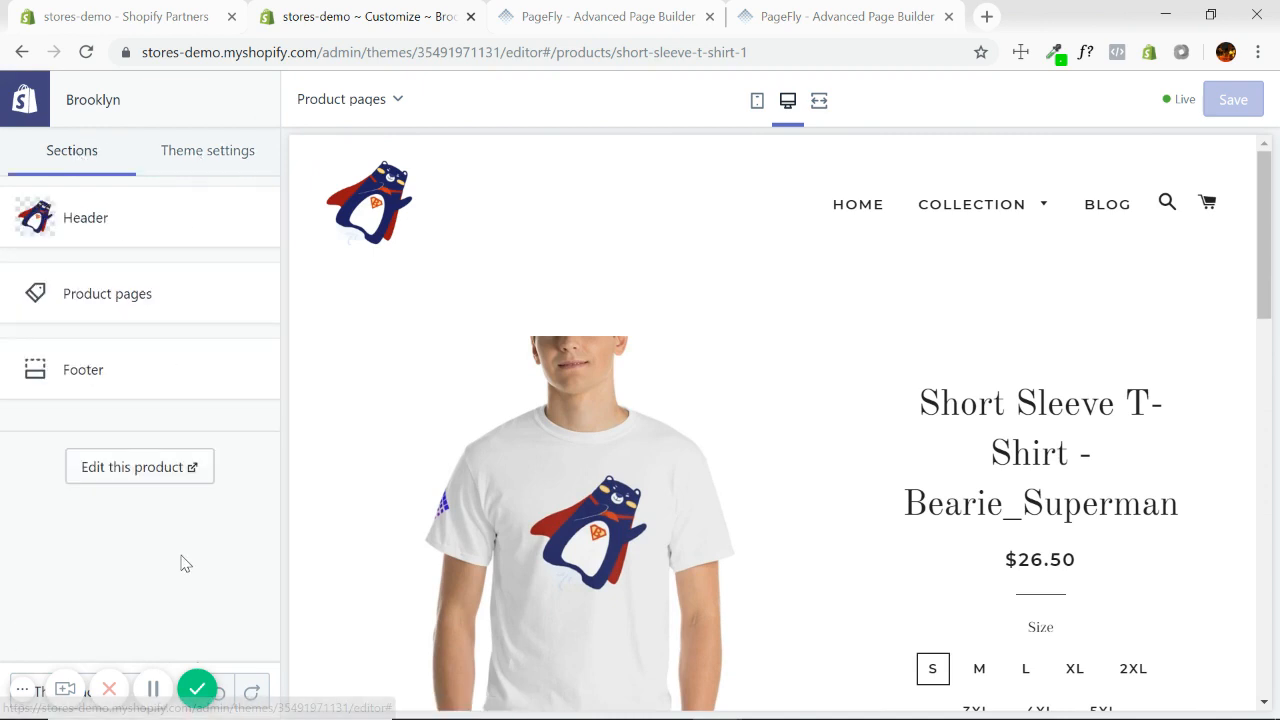
pyautogui.moveTo(184, 414)
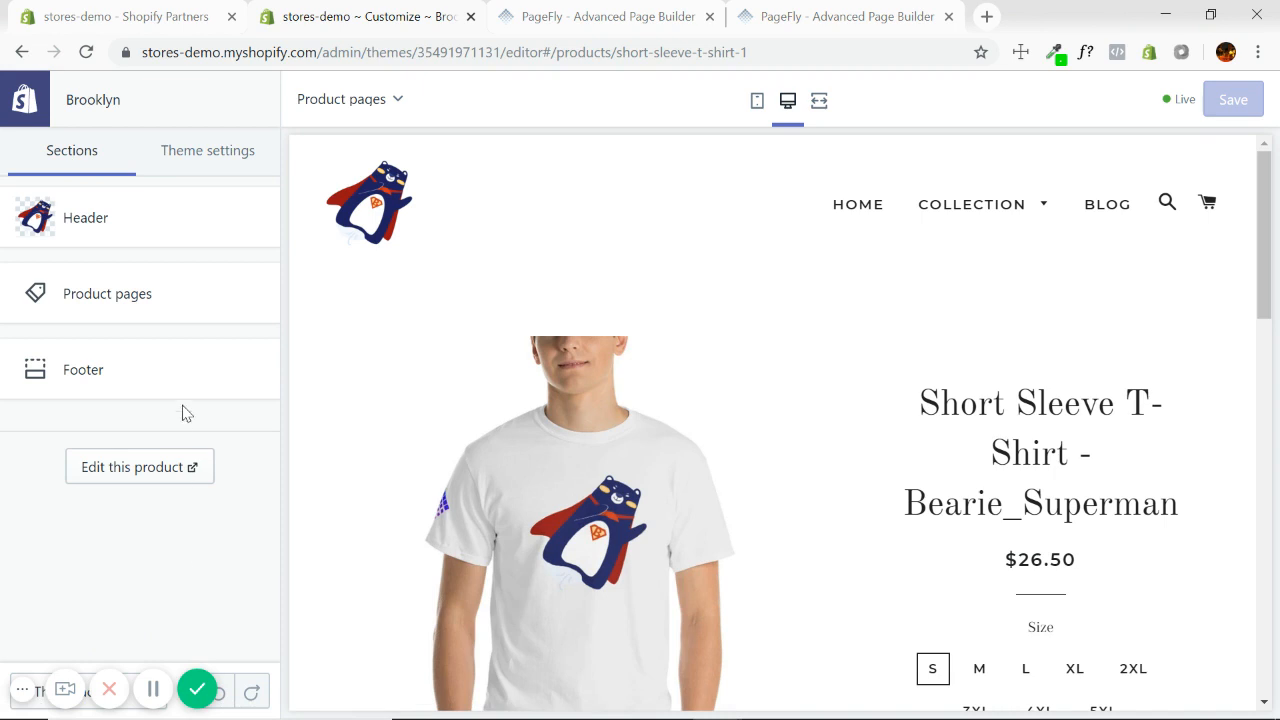
pyautogui.moveTo(268, 428)
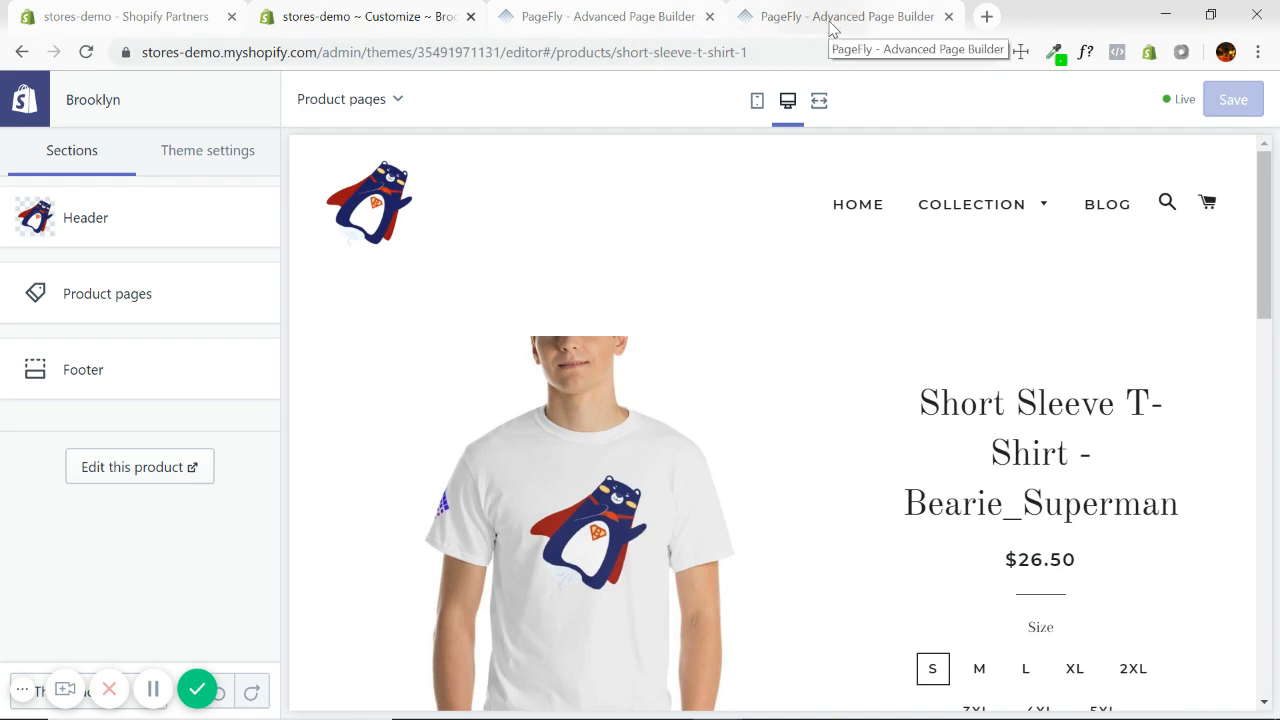
pyautogui.click(844, 16)
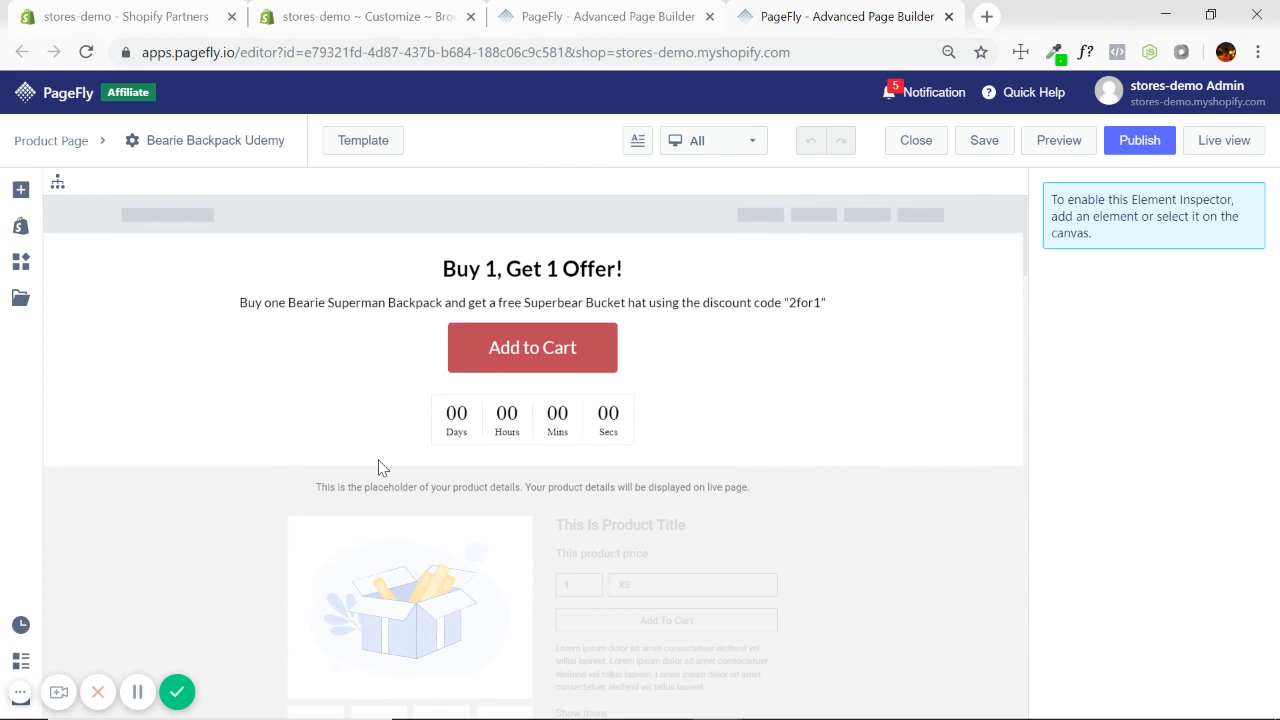
# Peek at PageFly's element catalog, scroll the Bearie Backpack canvas, then return to the Shopify Customize tab
pyautogui.click(20, 188)
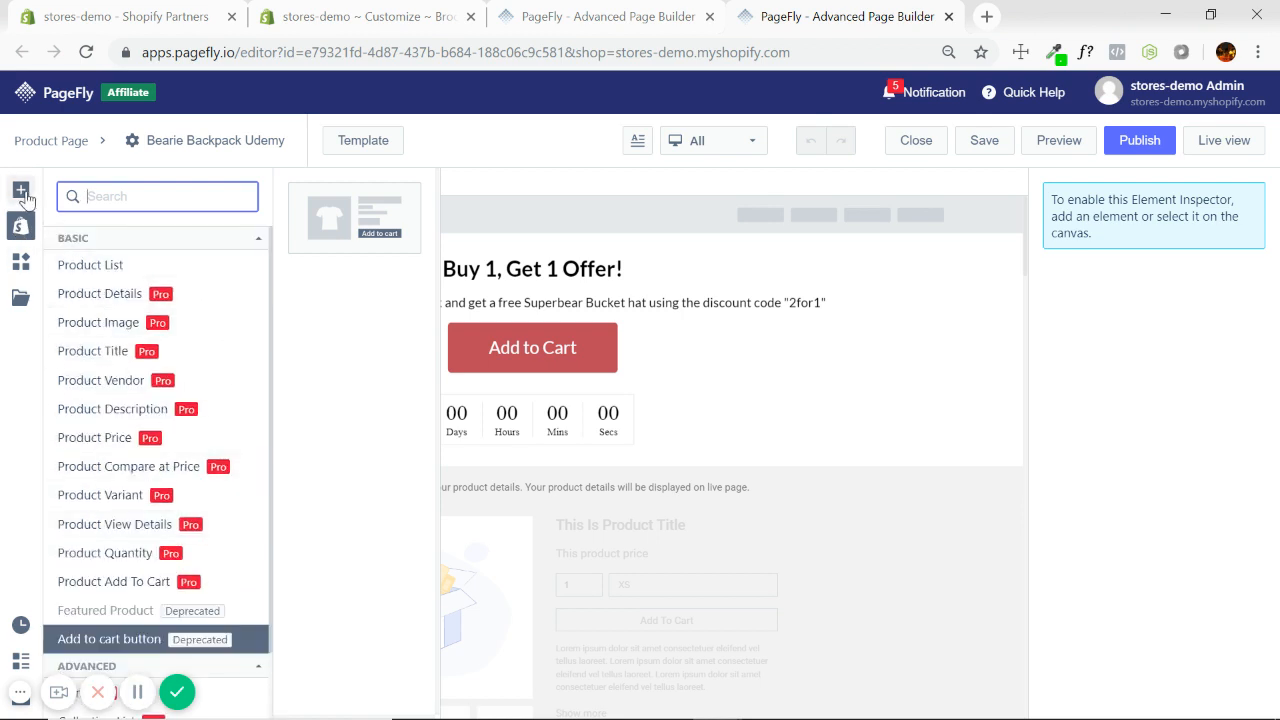
pyautogui.click(20, 190)
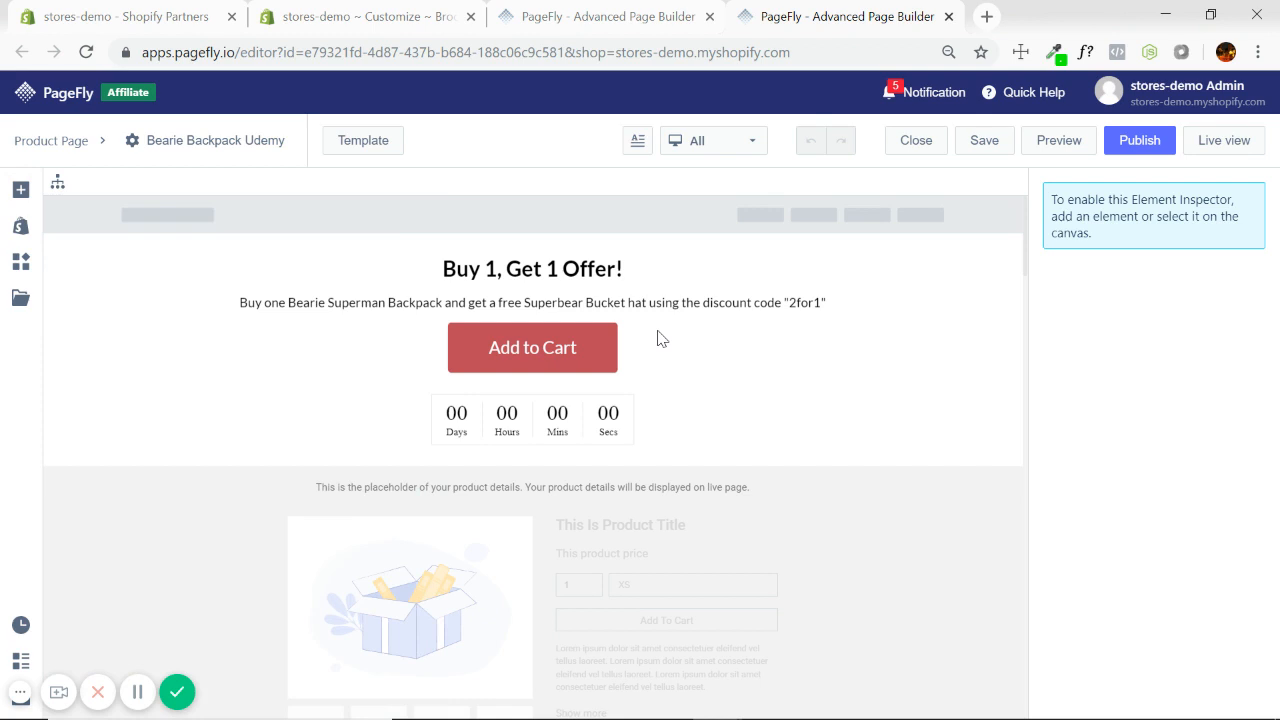
pyautogui.scroll(-3)
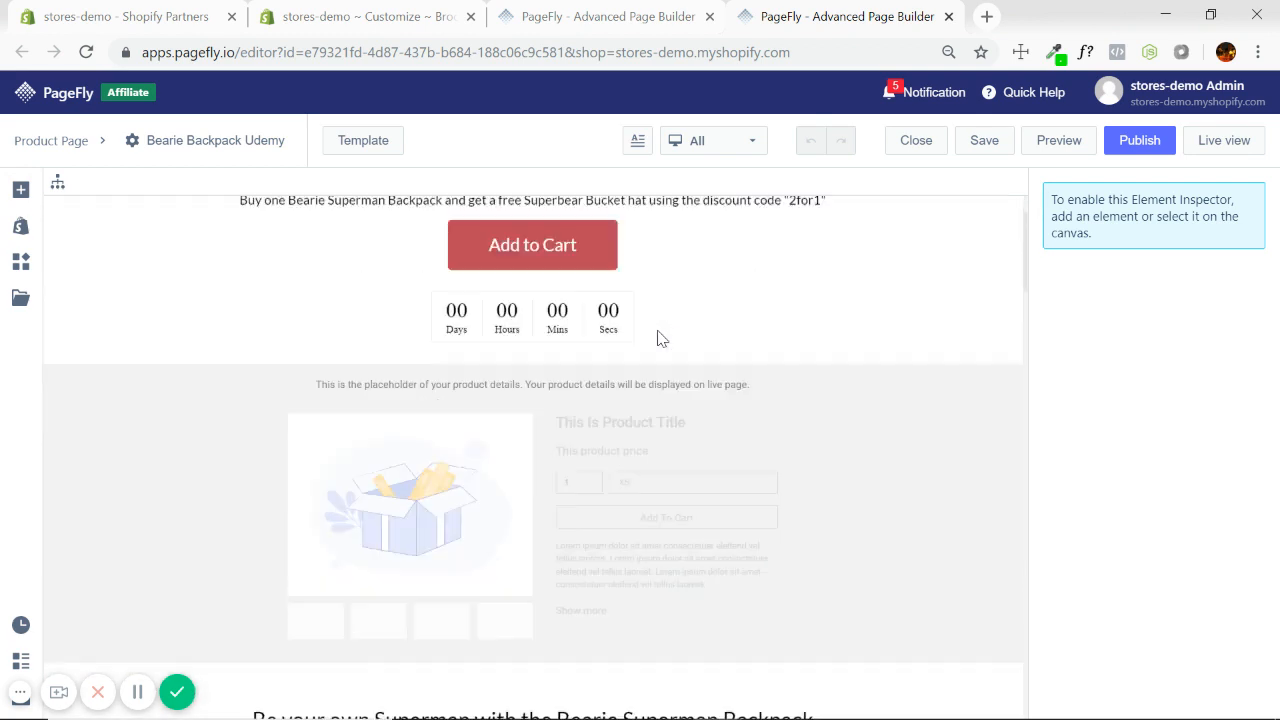
pyautogui.scroll(-3)
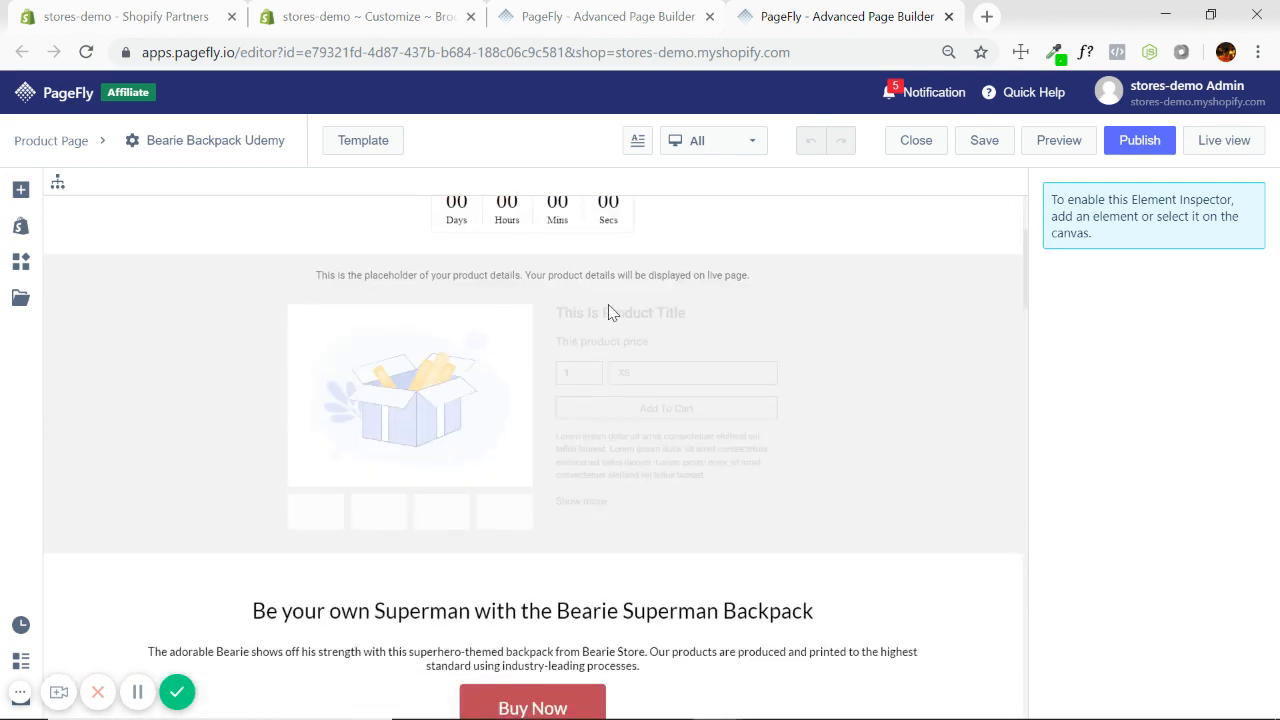
pyautogui.moveTo(556, 424)
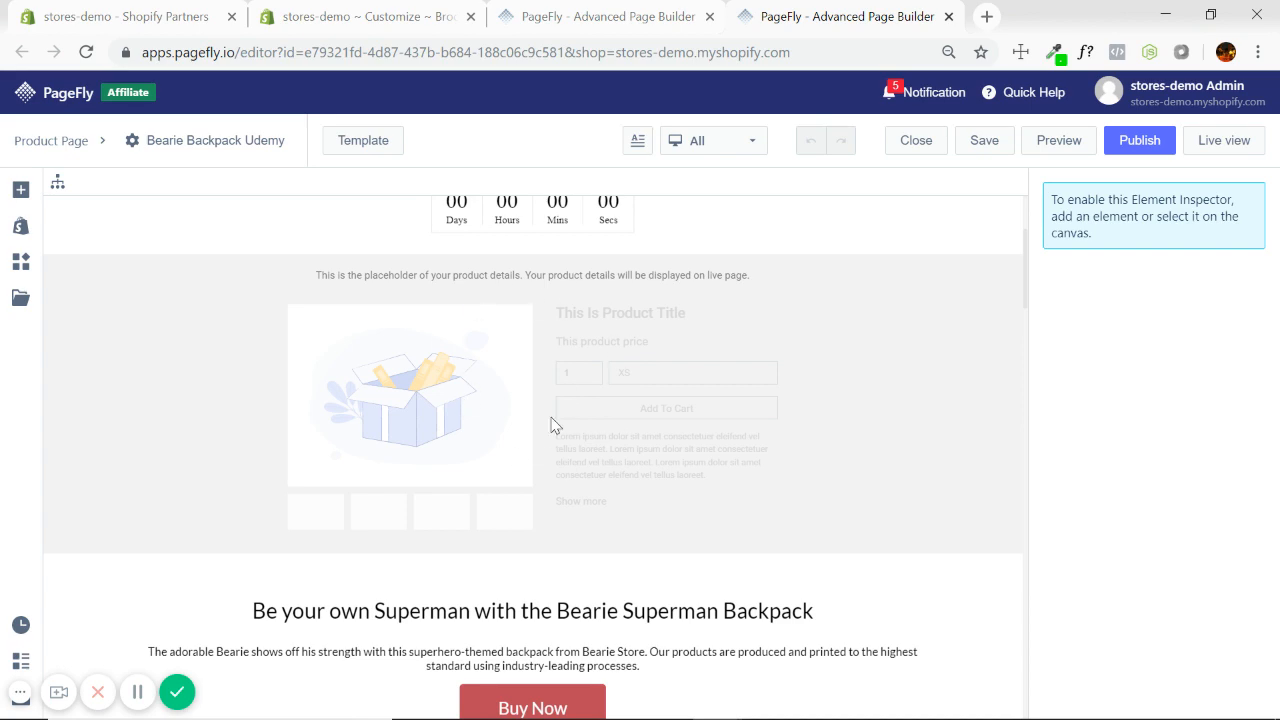
pyautogui.click(360, 16)
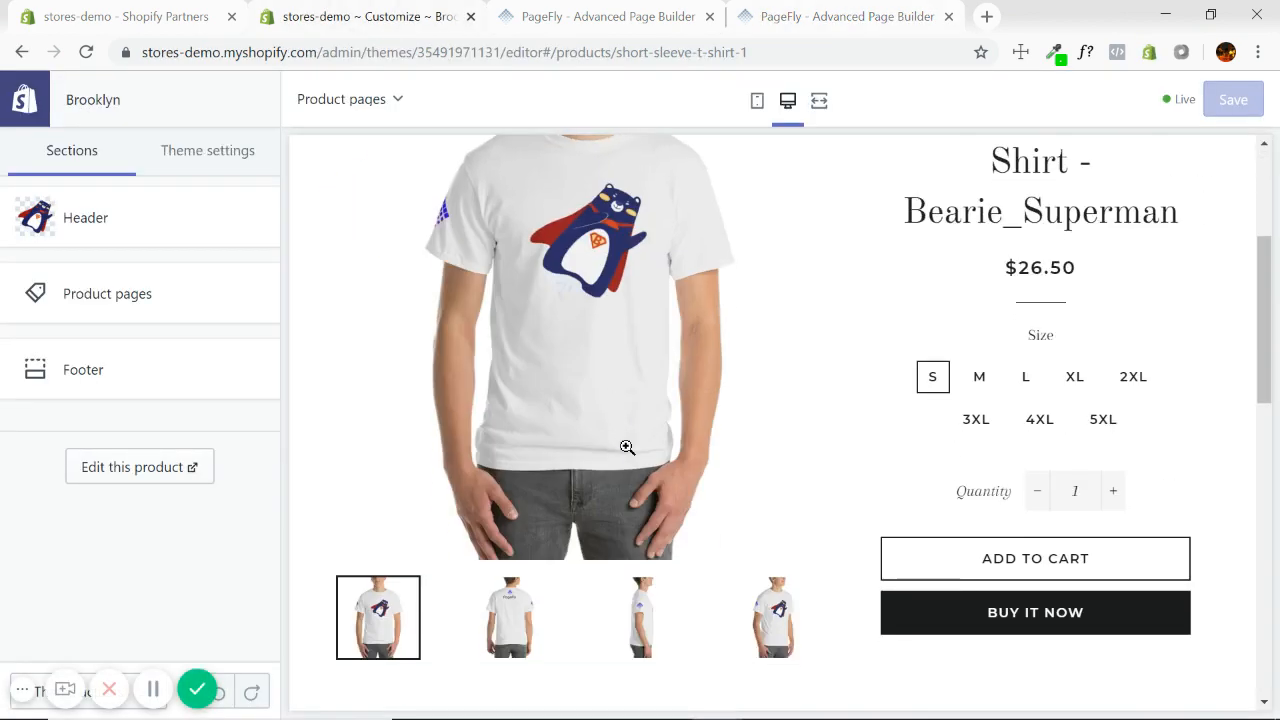
pyautogui.moveTo(784, 464)
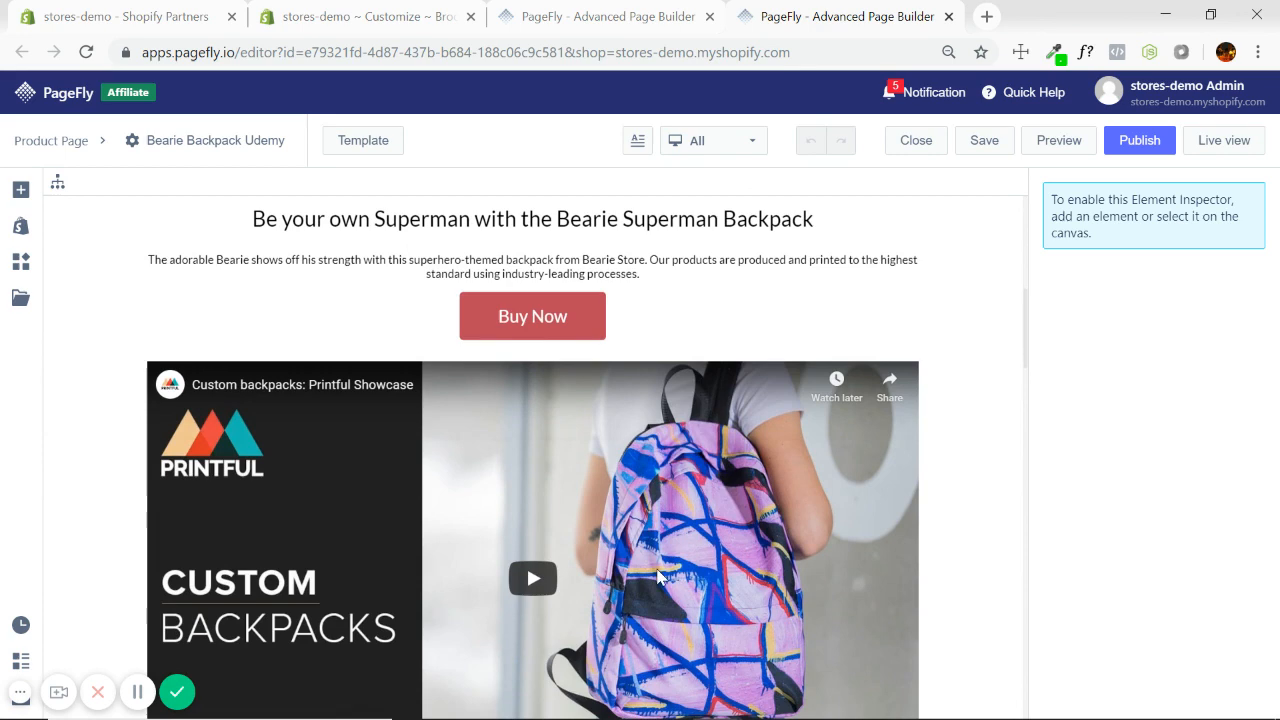
# Scroll through the Bearie Backpack page back to the Buy 1, Get 1 offer and show the element catalog
pyautogui.scroll(-3)
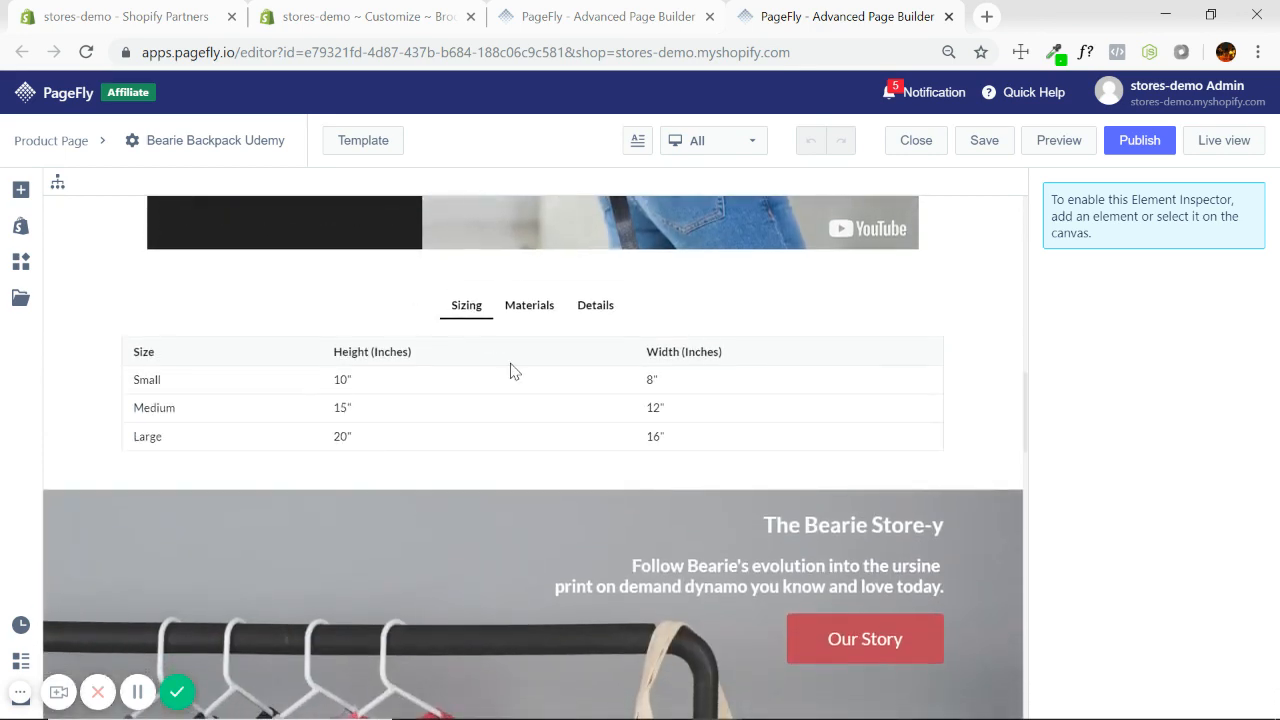
pyautogui.scroll(-3)
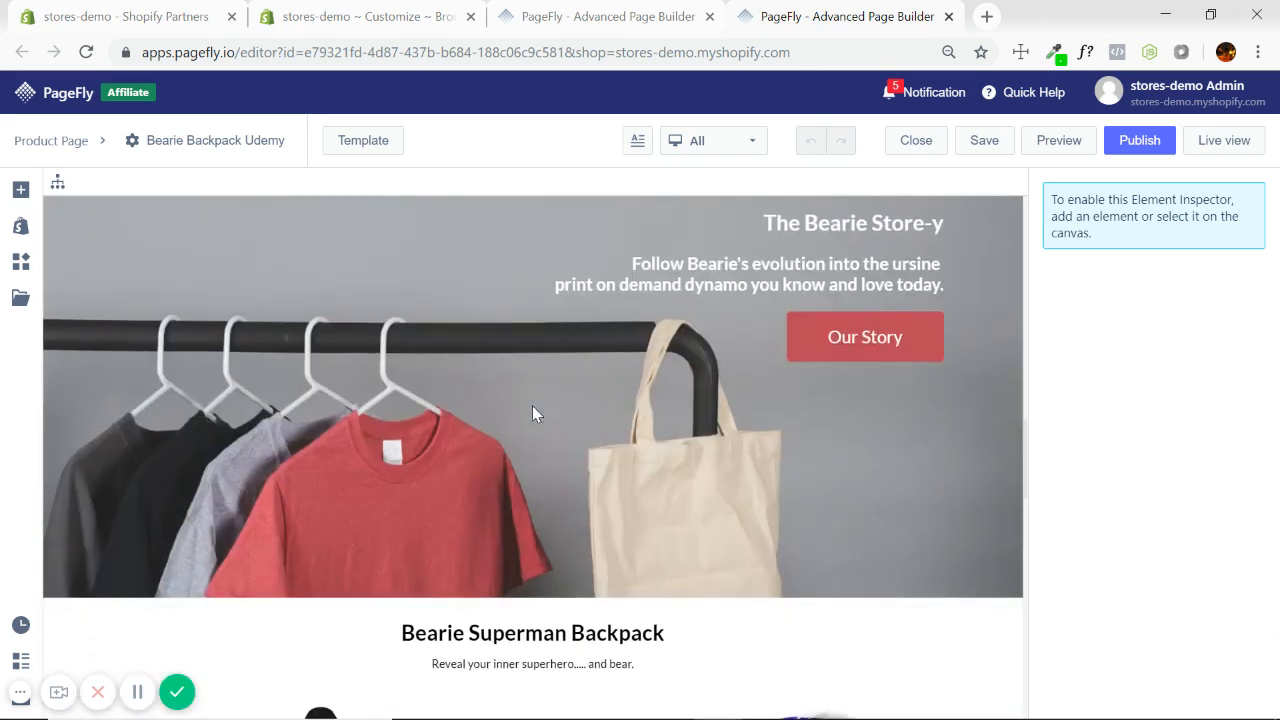
pyautogui.scroll(-3)
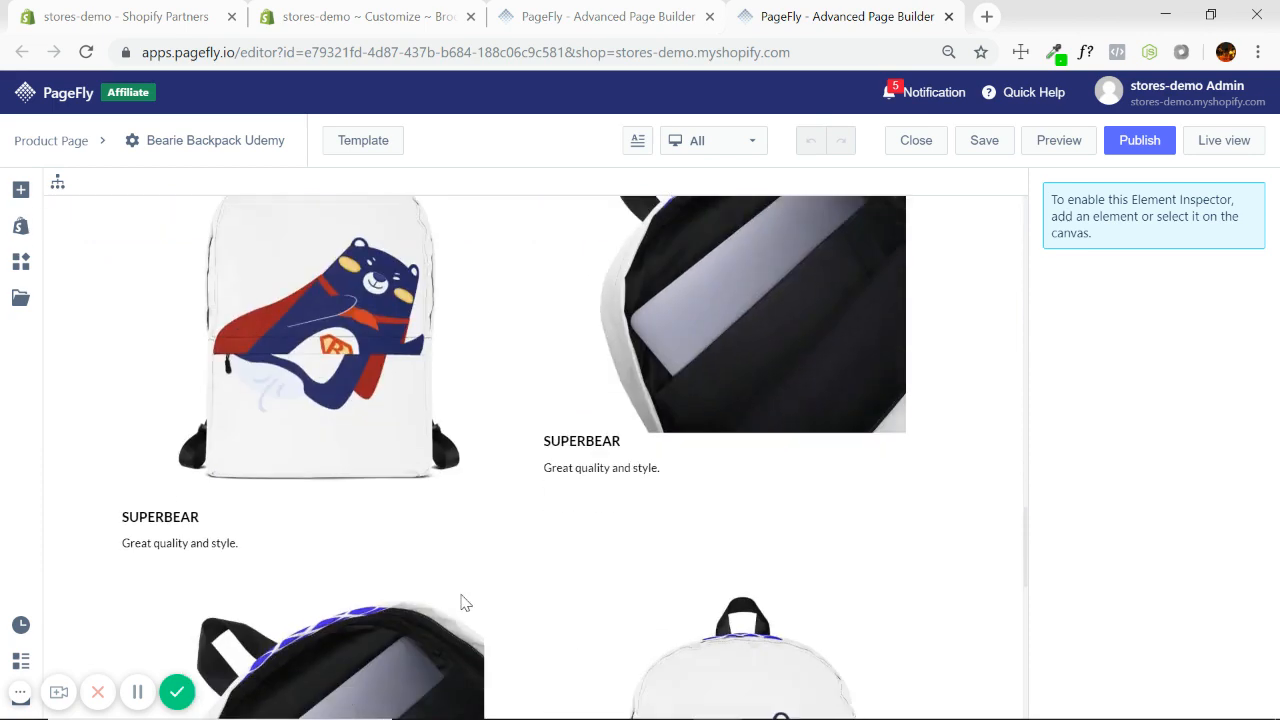
pyautogui.scroll(-3)
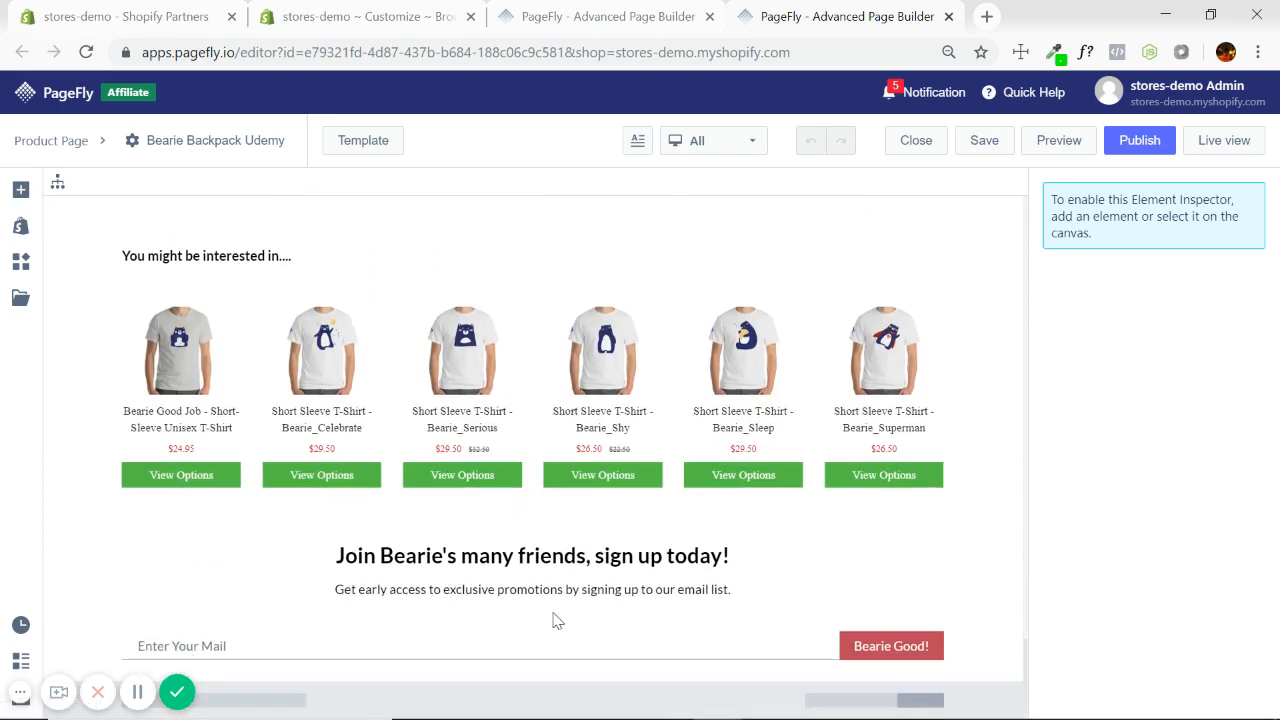
pyautogui.scroll(3)
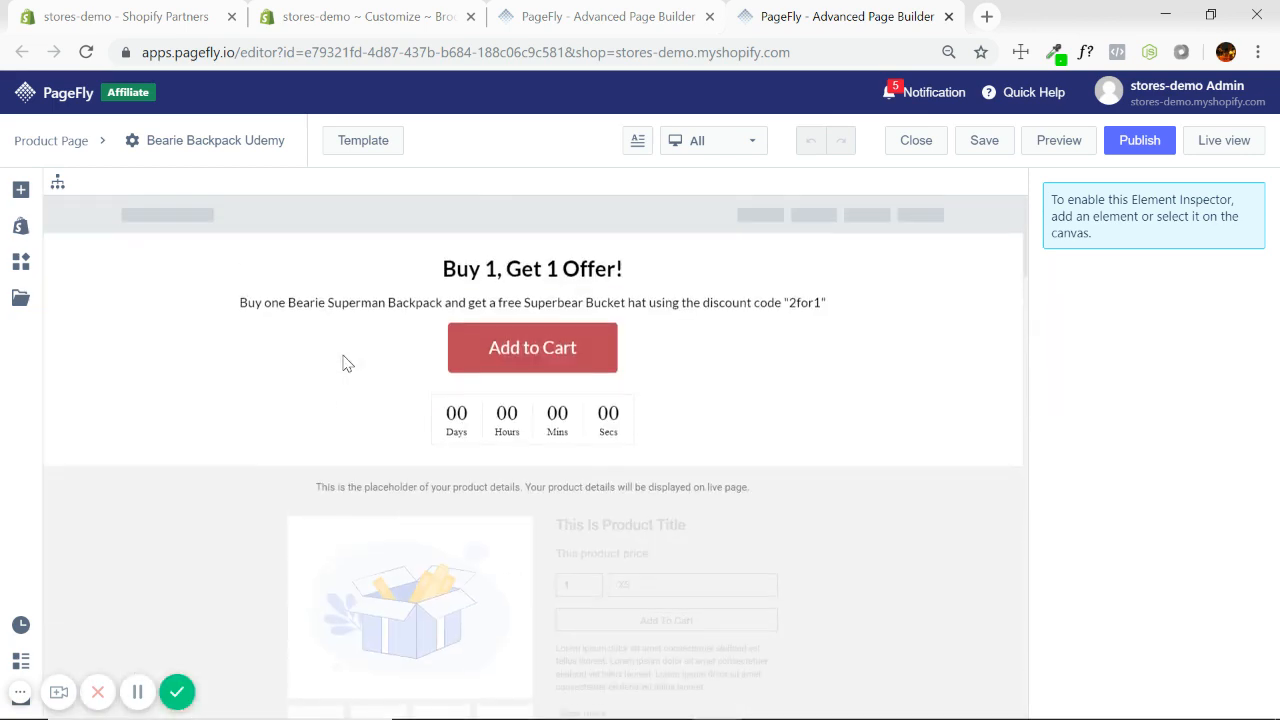
pyautogui.click(20, 188)
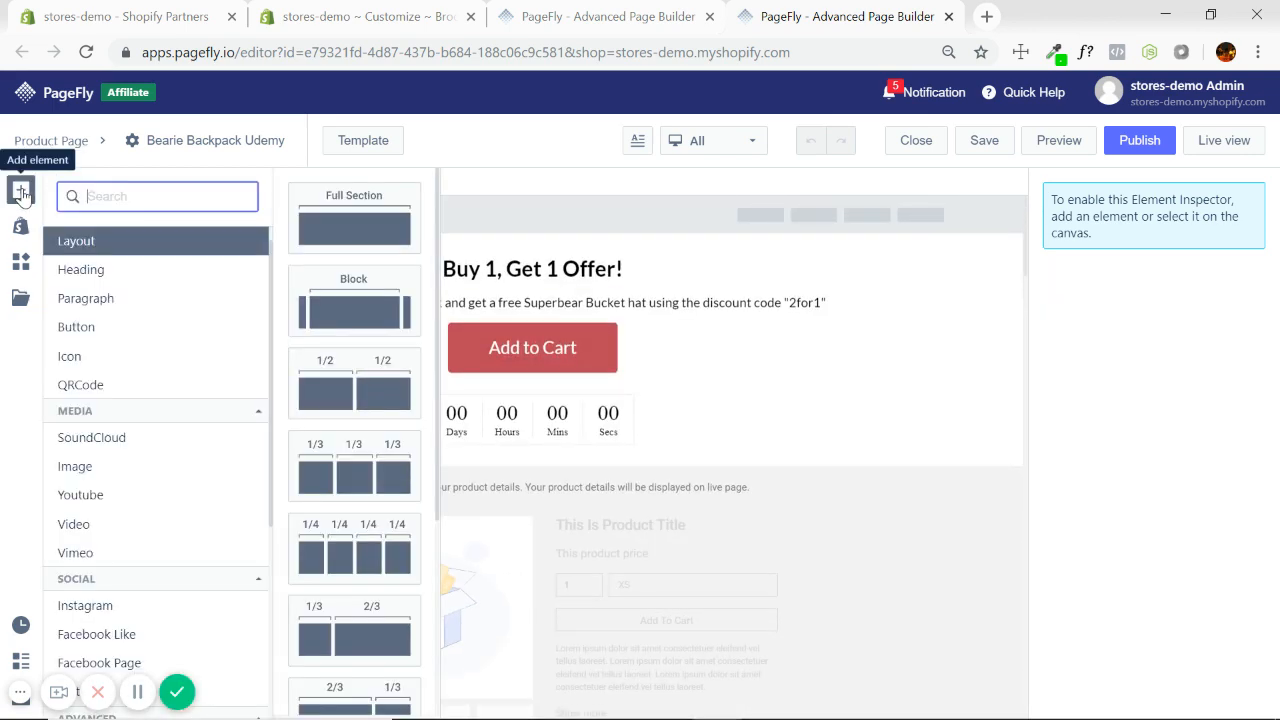
# Close the element catalog and select the countdown timer's column in the offer section
pyautogui.click(20, 190)
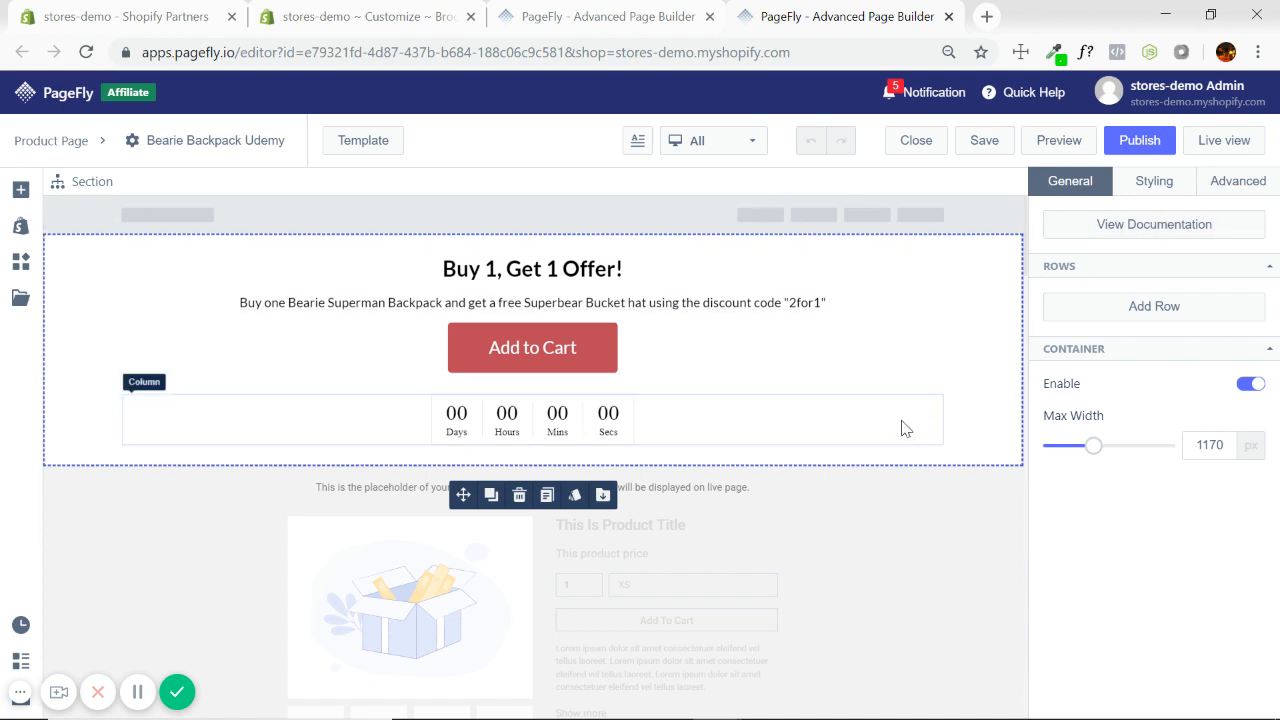
pyautogui.click(1224, 140)
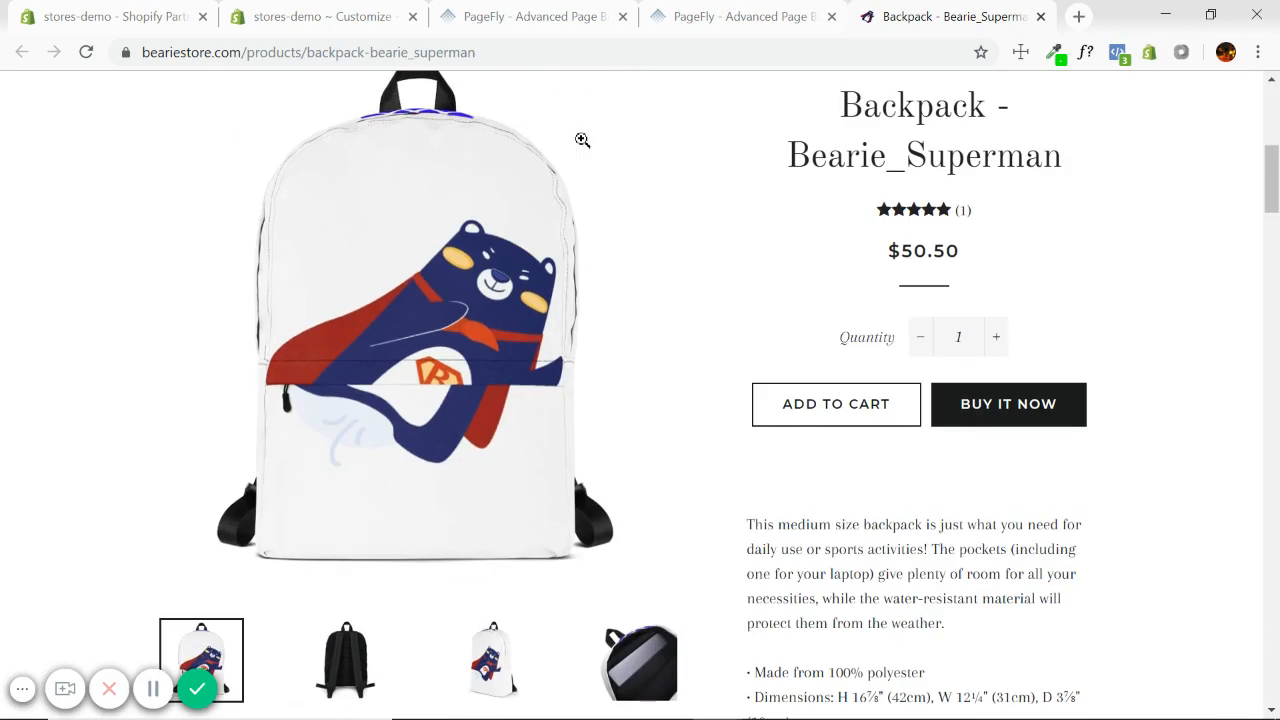
# Compare the Brooklyn T-shirt preview with the live backpack page, scrolling it, then settle on the editor tab
pyautogui.click(320, 16)
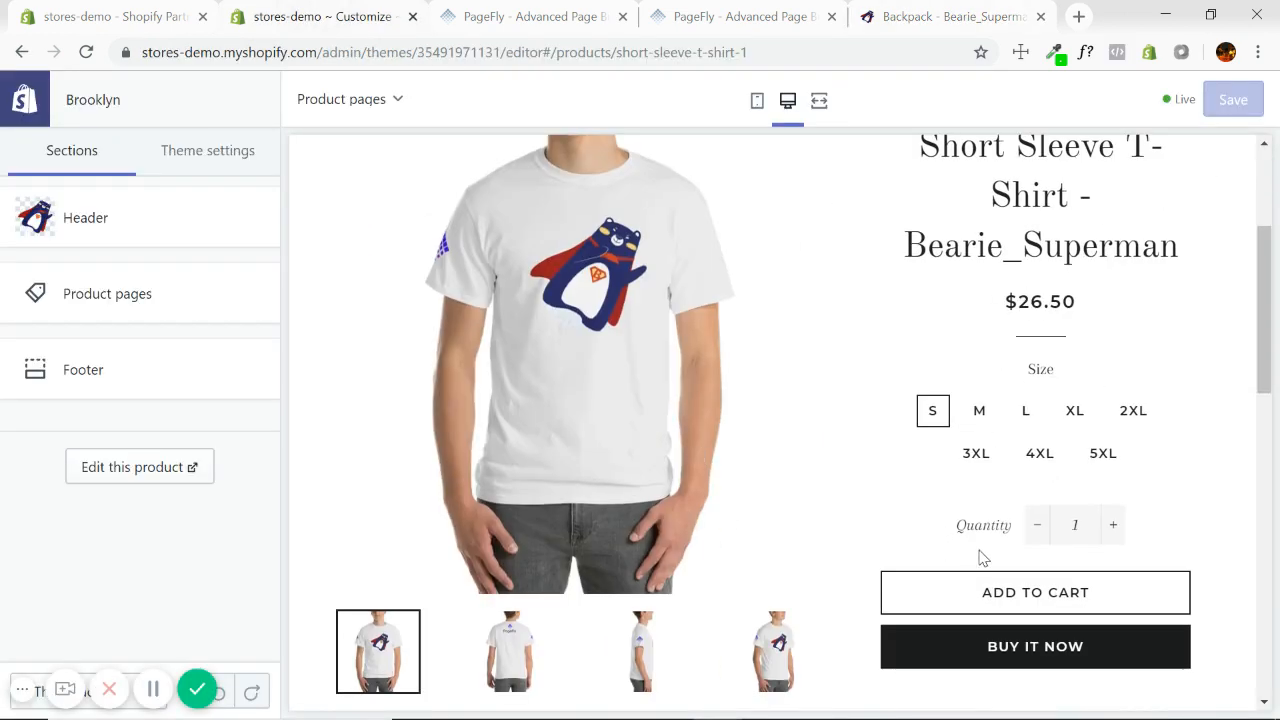
pyautogui.click(944, 16)
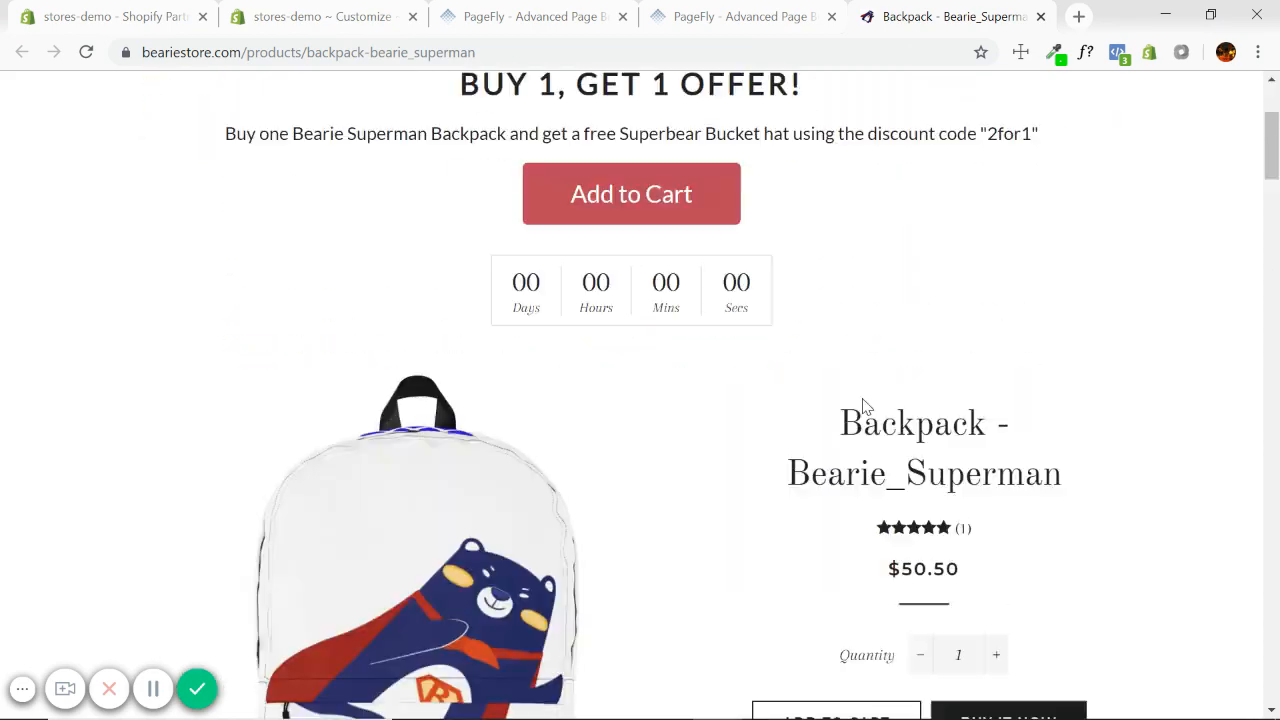
pyautogui.scroll(-3)
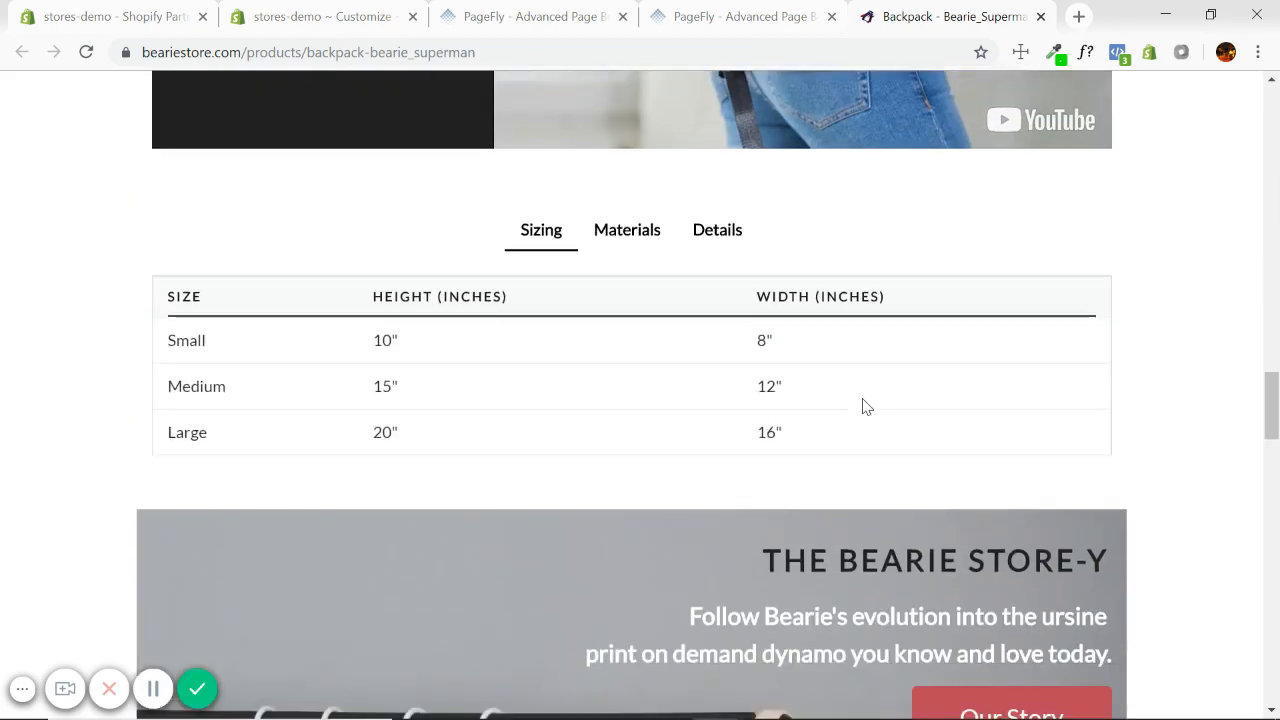
pyautogui.scroll(-3)
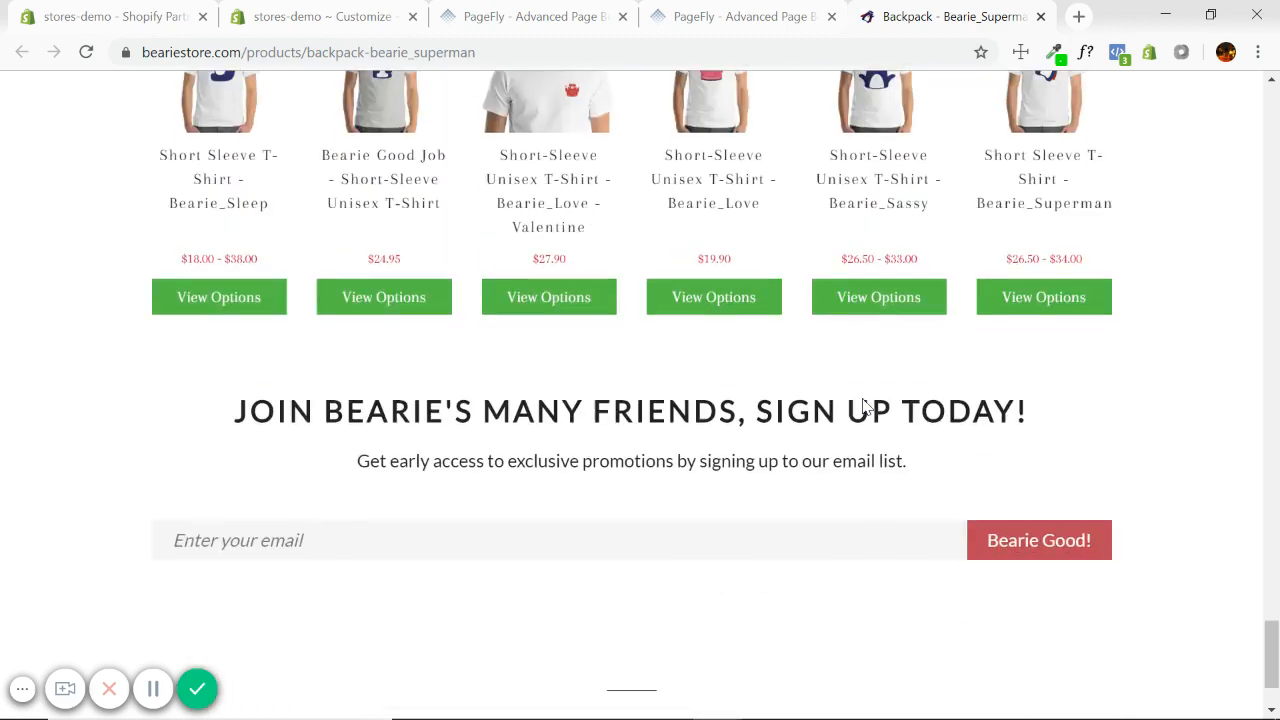
pyautogui.scroll(3)
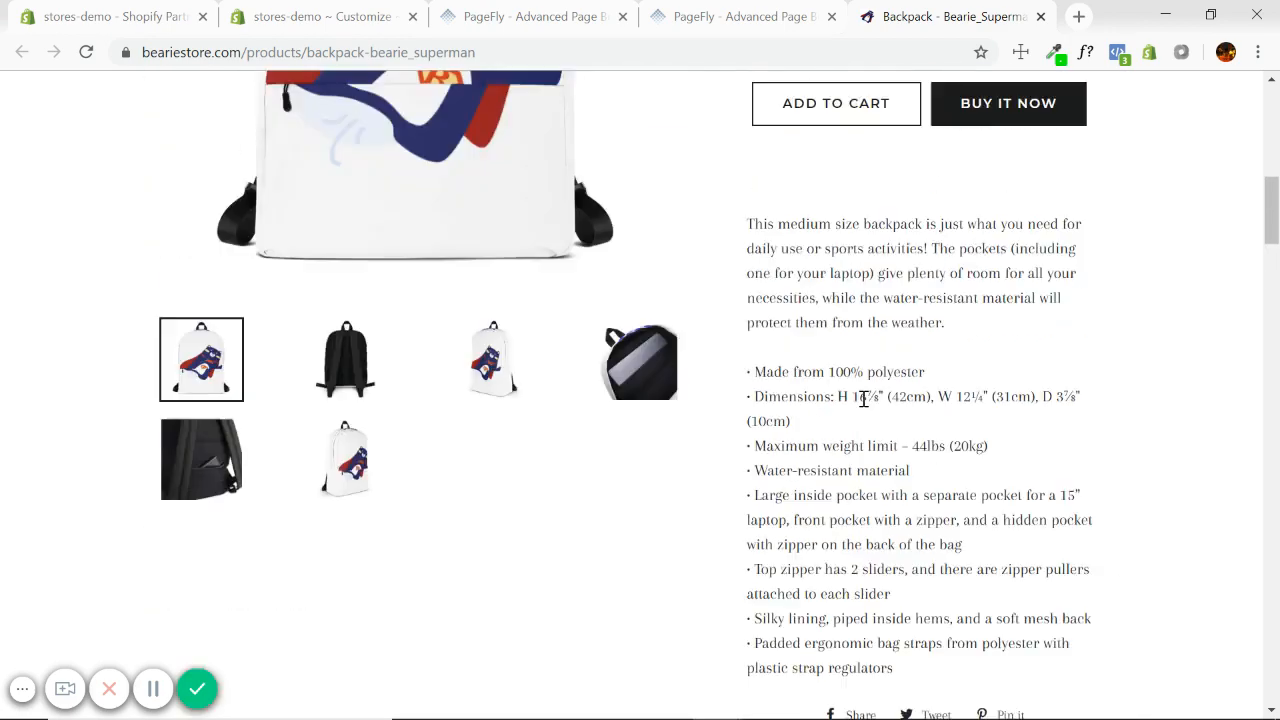
pyautogui.click(320, 16)
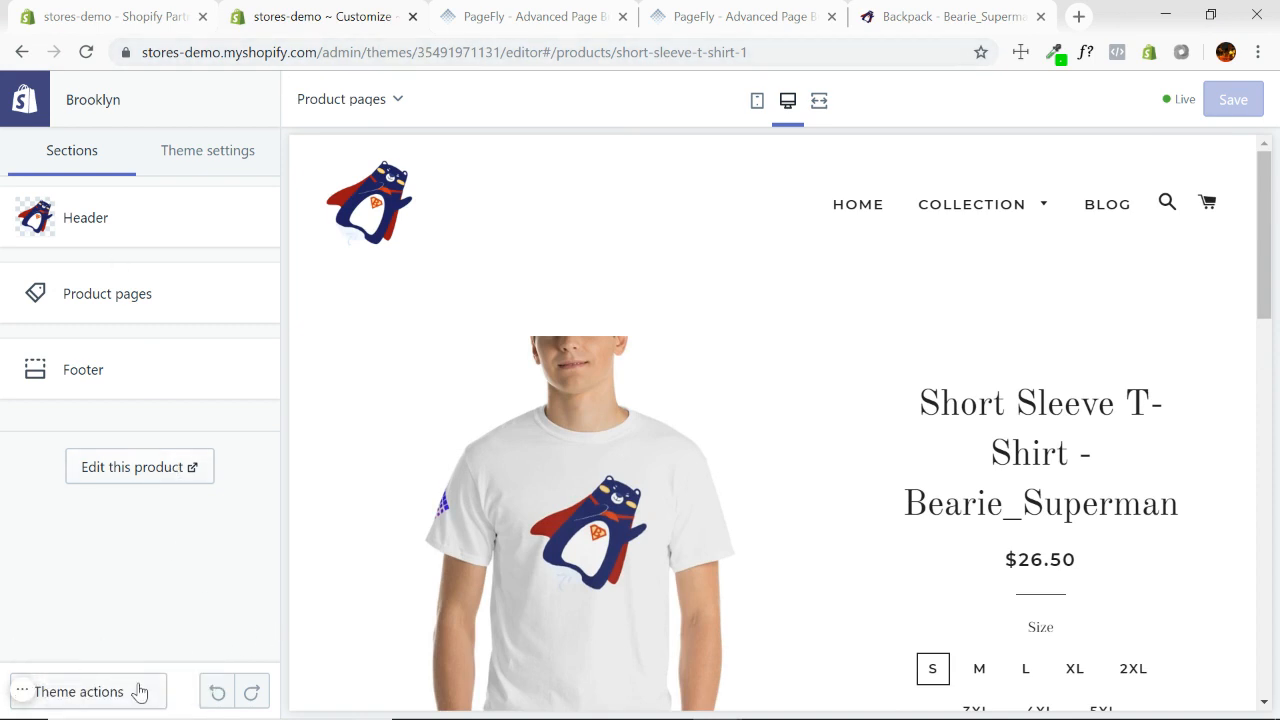
# Use Theme actions › View theme to launch the live Bearie Store home page in a new tab
pyautogui.click(78, 692)
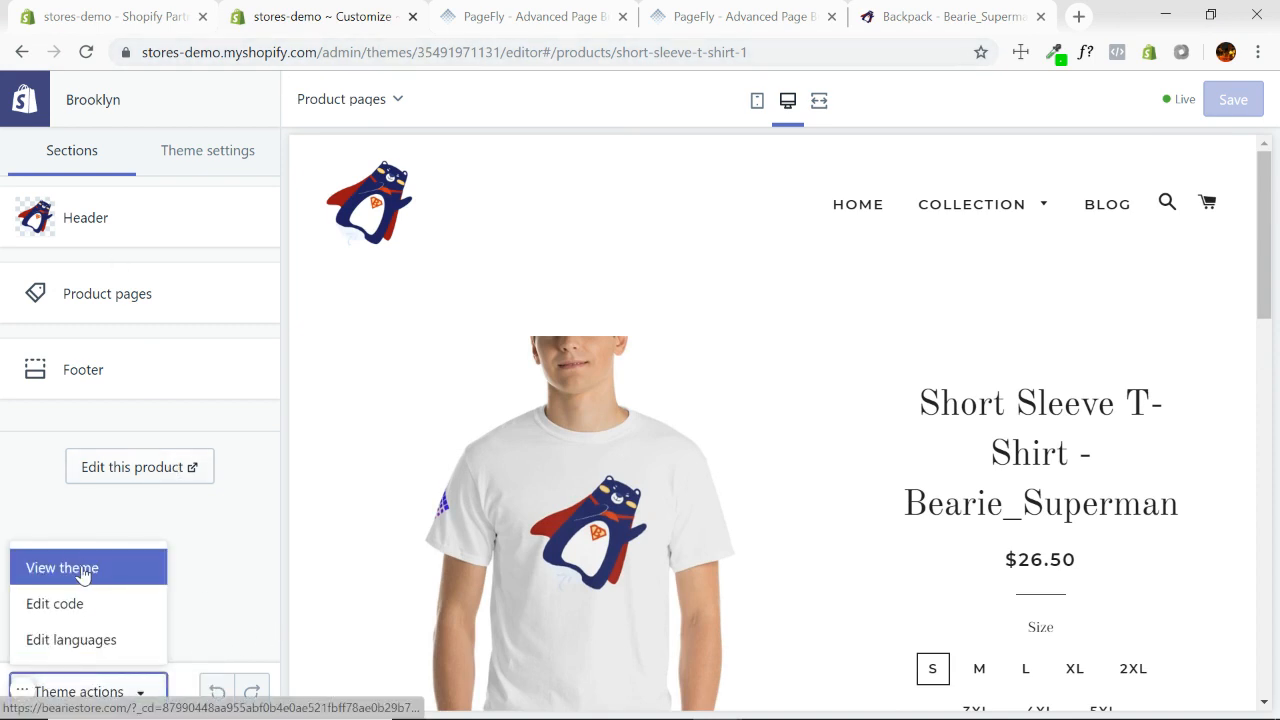
pyautogui.click(60, 568)
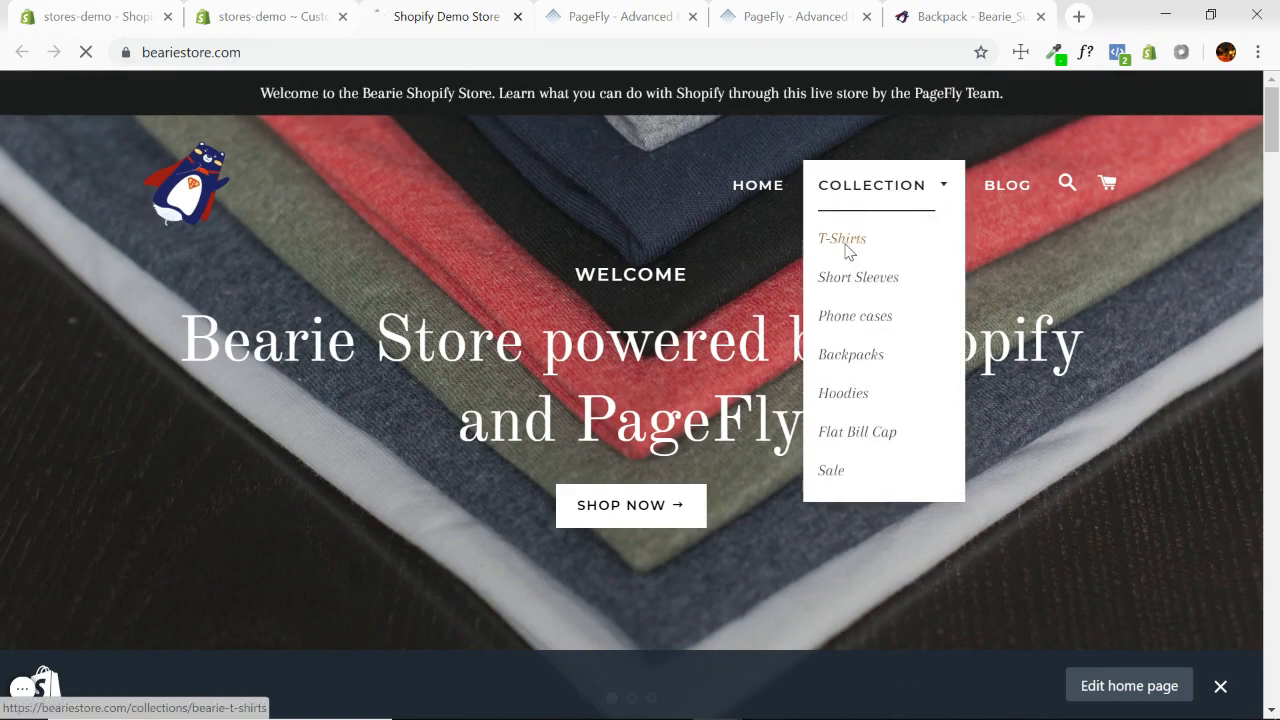
# Browse the T-Shirts collection and review the Short Sleeve T-Shirt - Bearie_Sleep product page
pyautogui.click(840, 238)
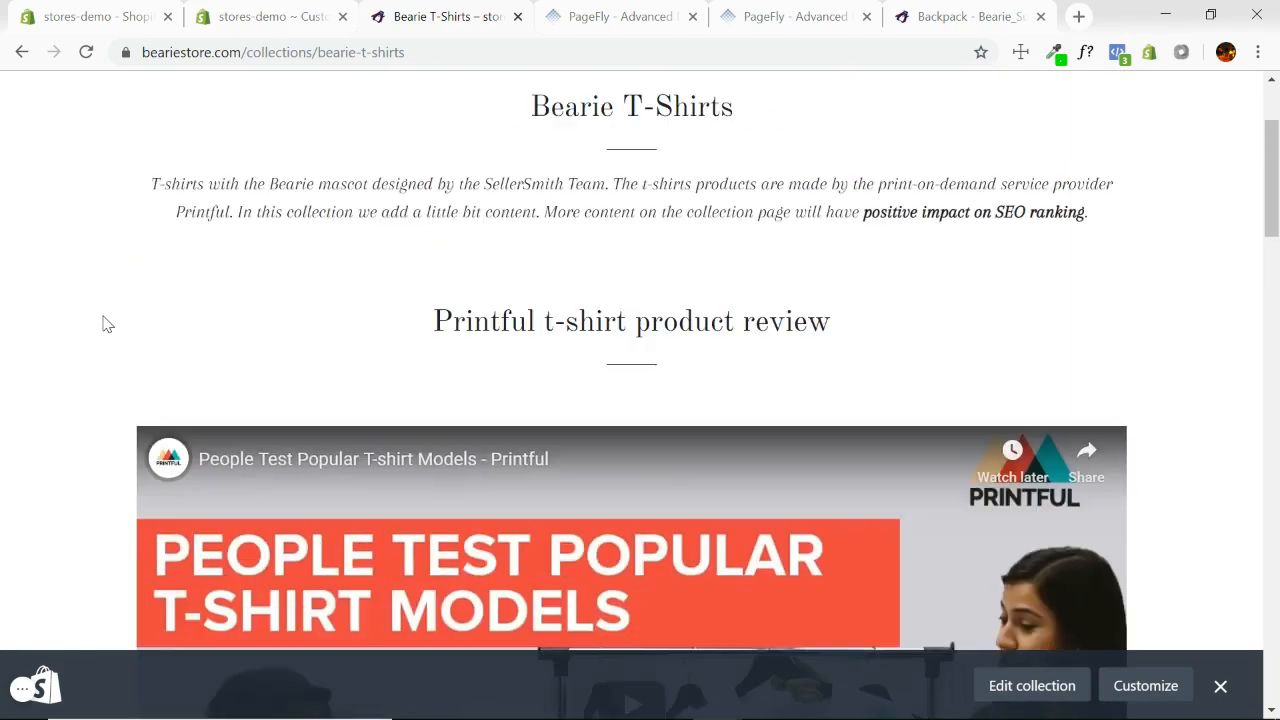
pyautogui.scroll(-3)
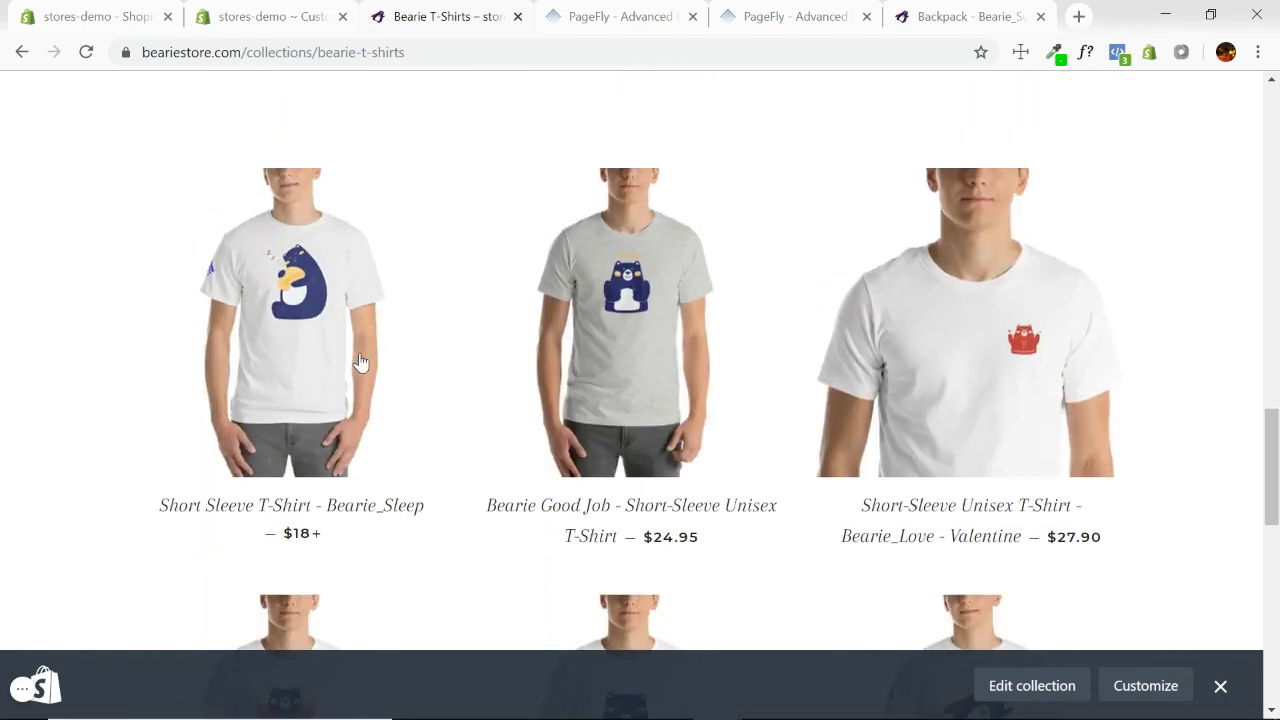
pyautogui.click(292, 322)
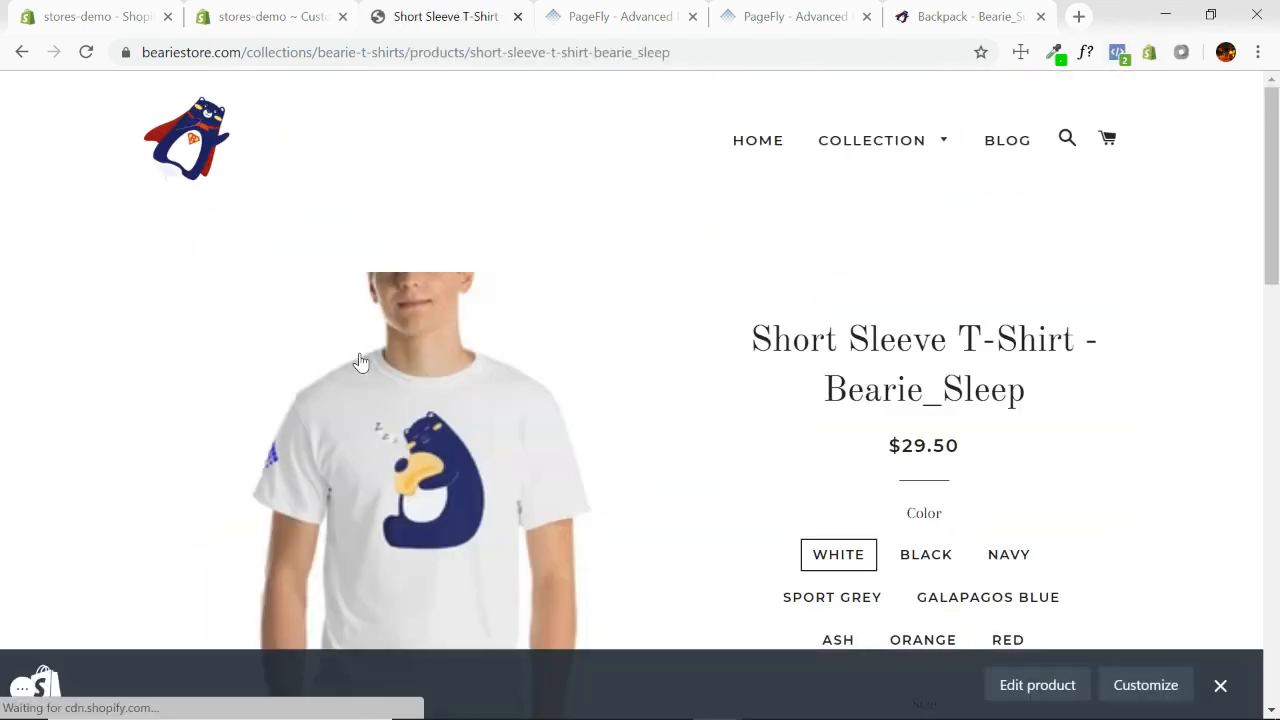
pyautogui.scroll(-3)
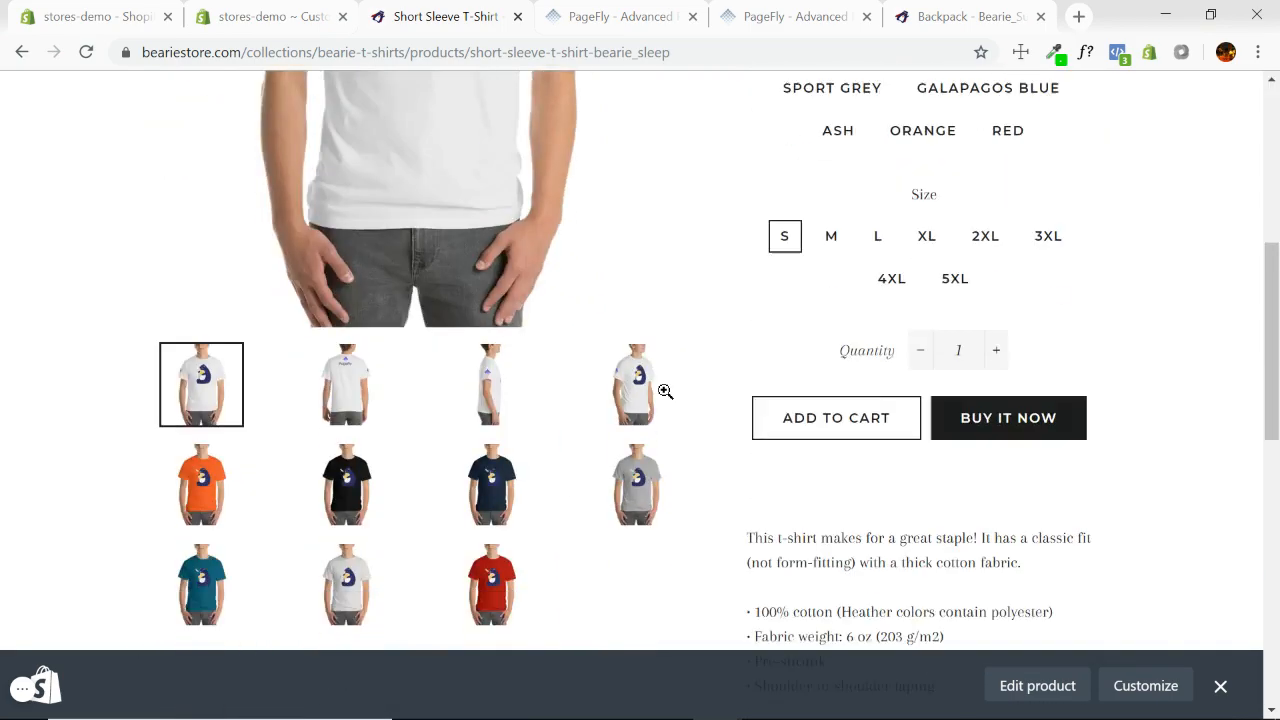
pyautogui.scroll(3)
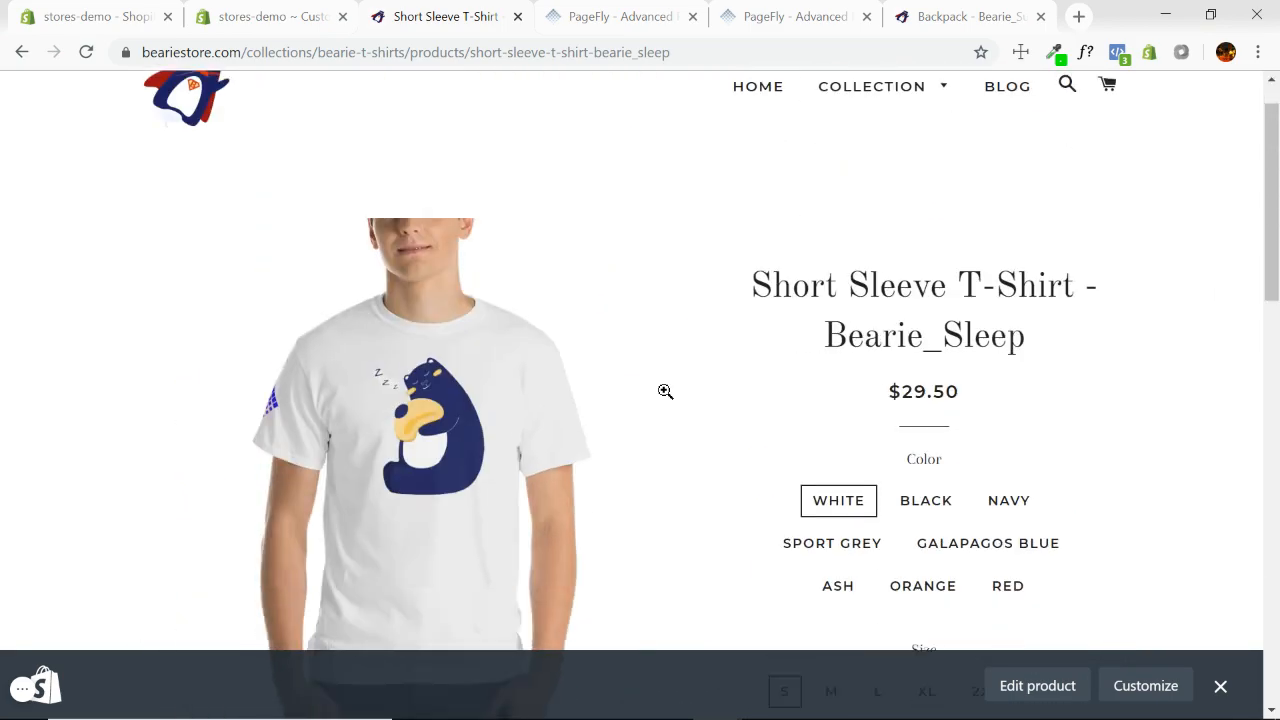
pyautogui.scroll(-3)
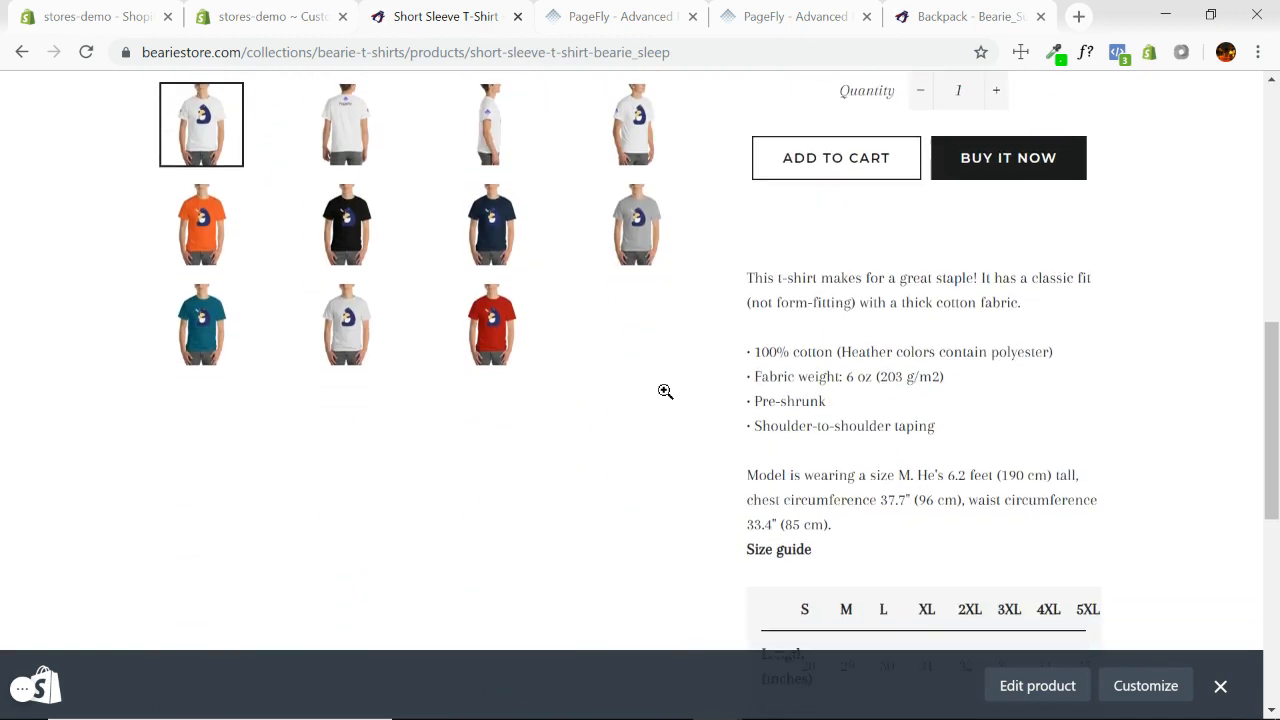
pyautogui.scroll(-3)
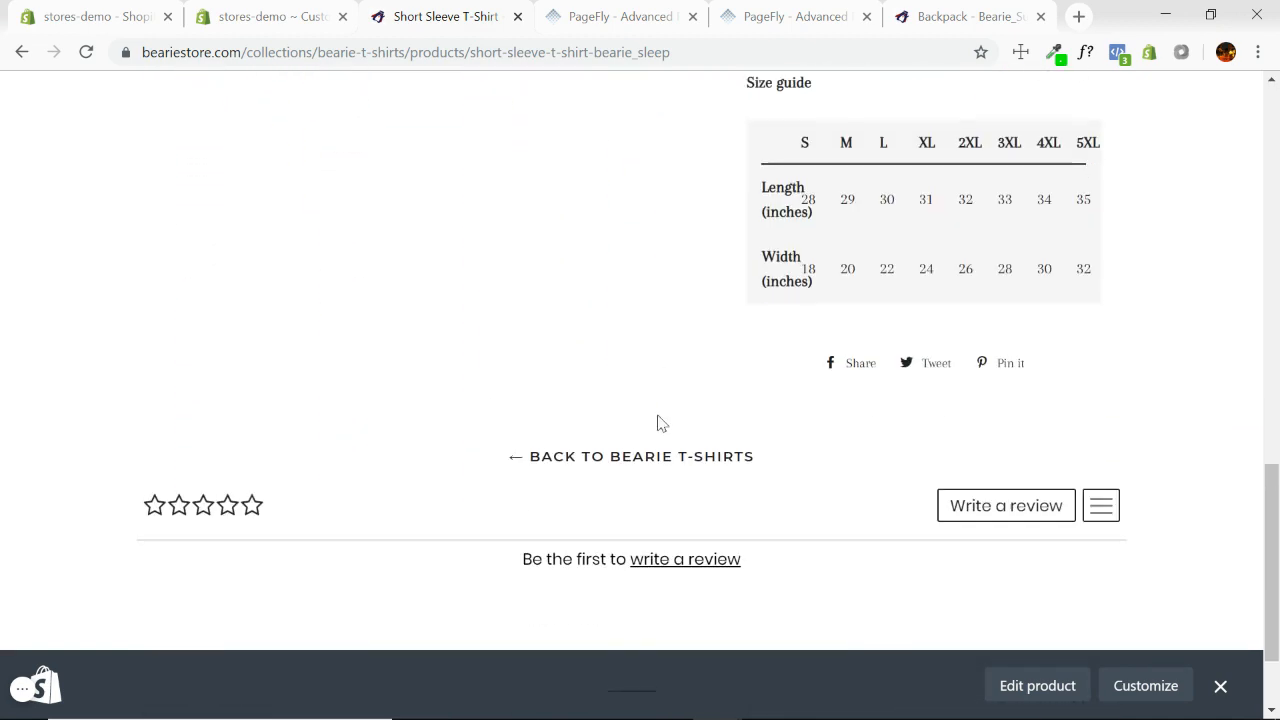
pyautogui.scroll(-3)
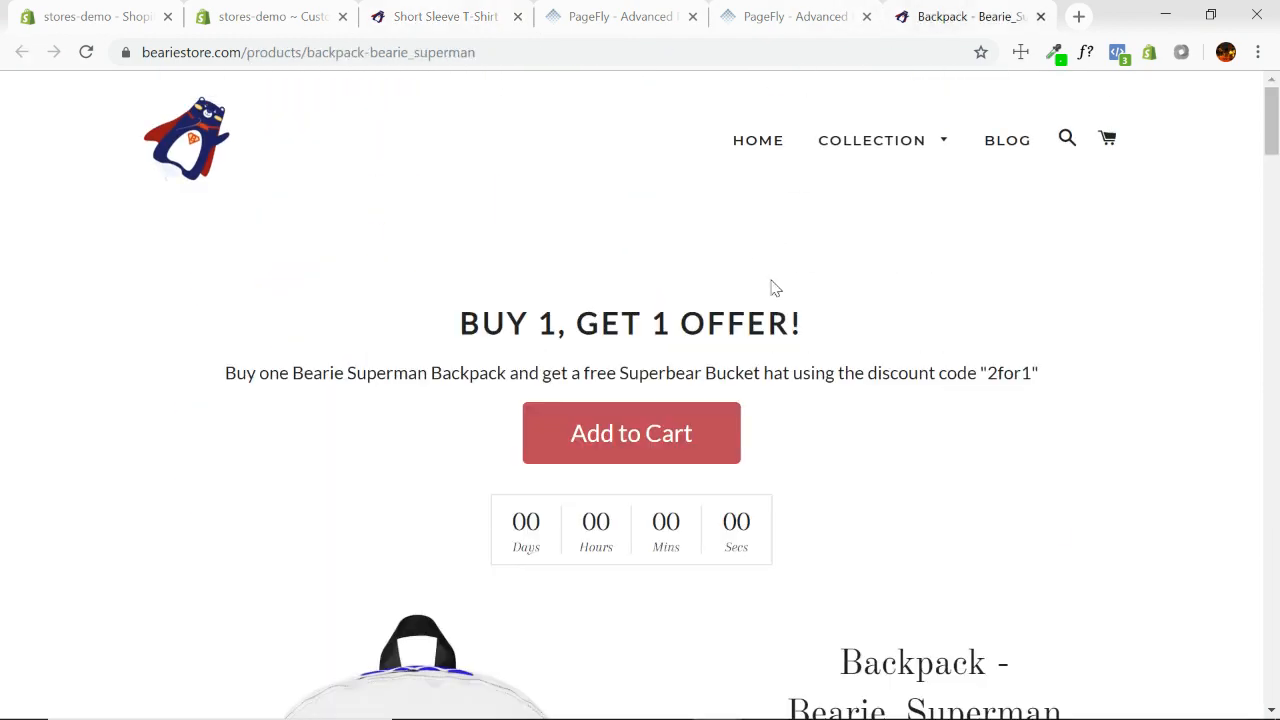
# Scroll further down the live Backpack - Bearie_Superman offer page
pyautogui.scroll(-3)
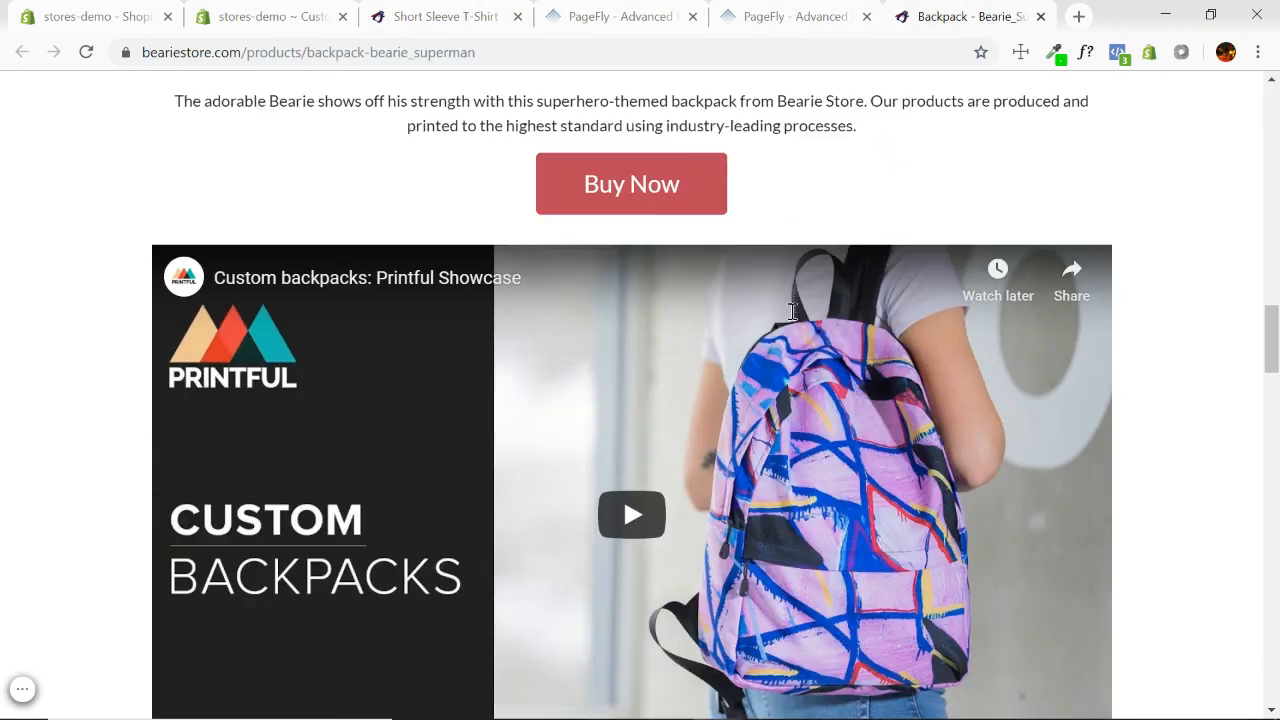
pyautogui.scroll(-3)
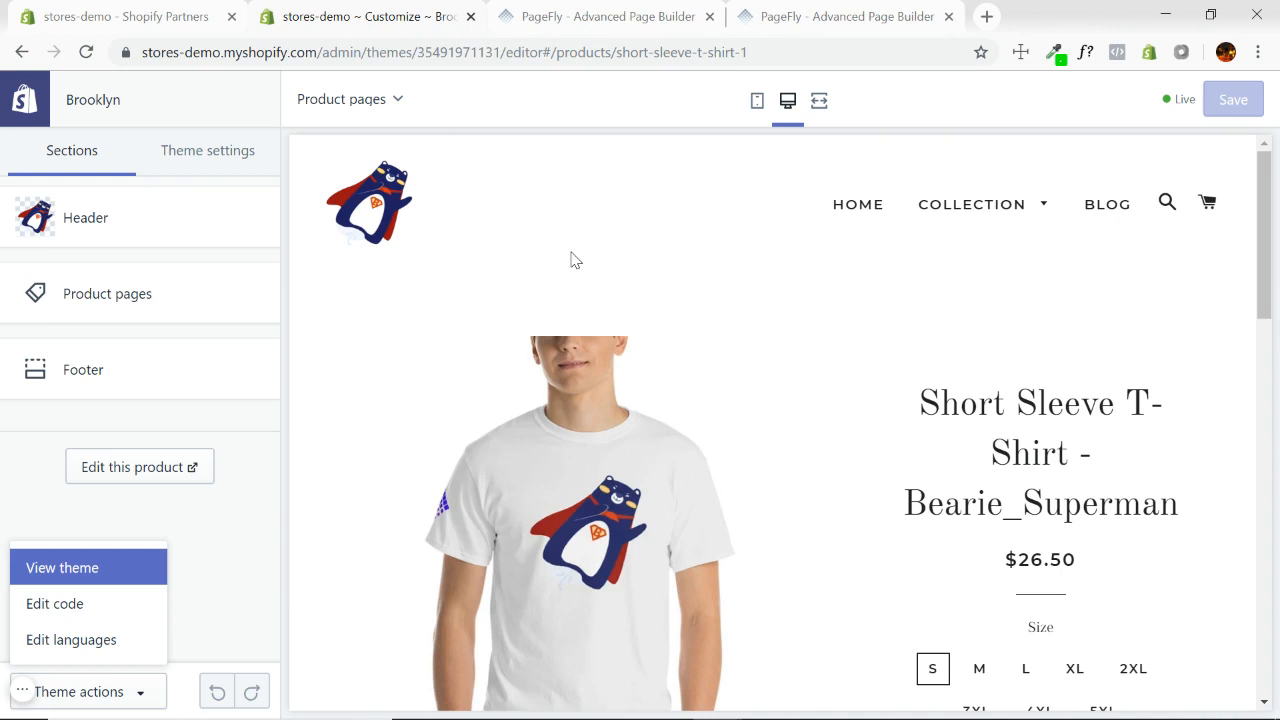
# Return to the PageFly editor for the Bearie Backpack Udemy page
pyautogui.click(844, 16)
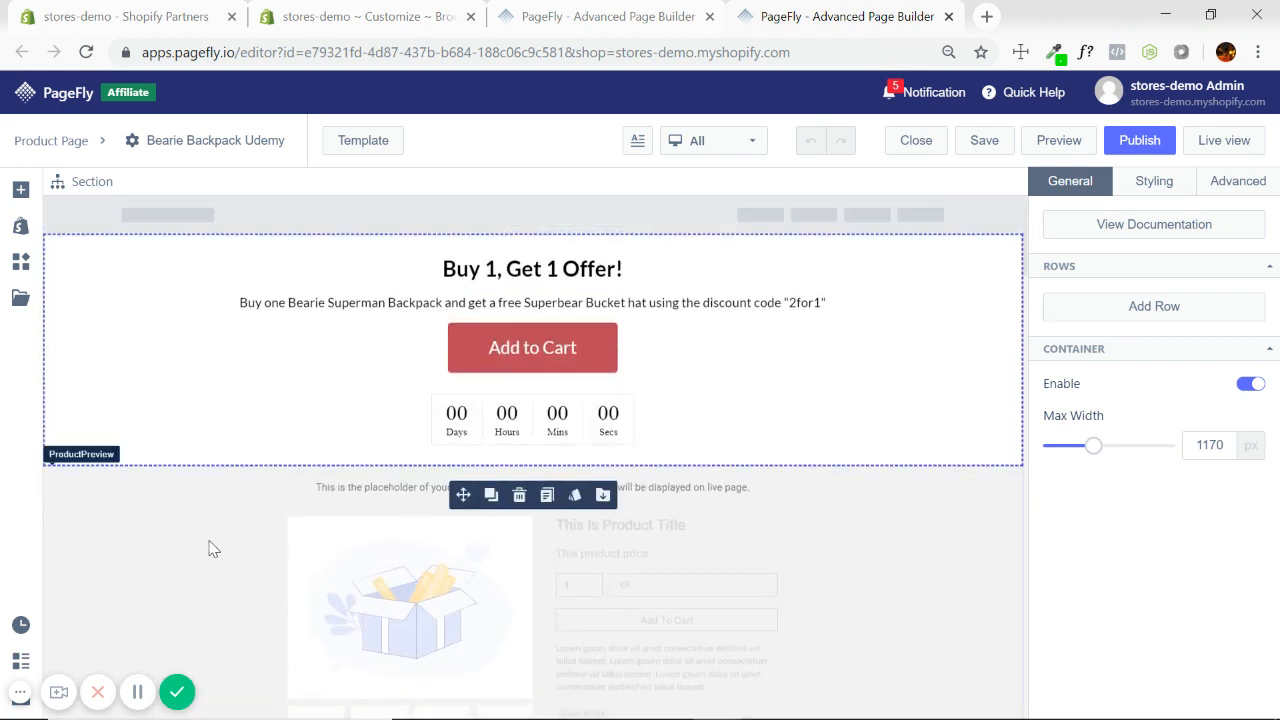
pyautogui.moveTo(176, 692)
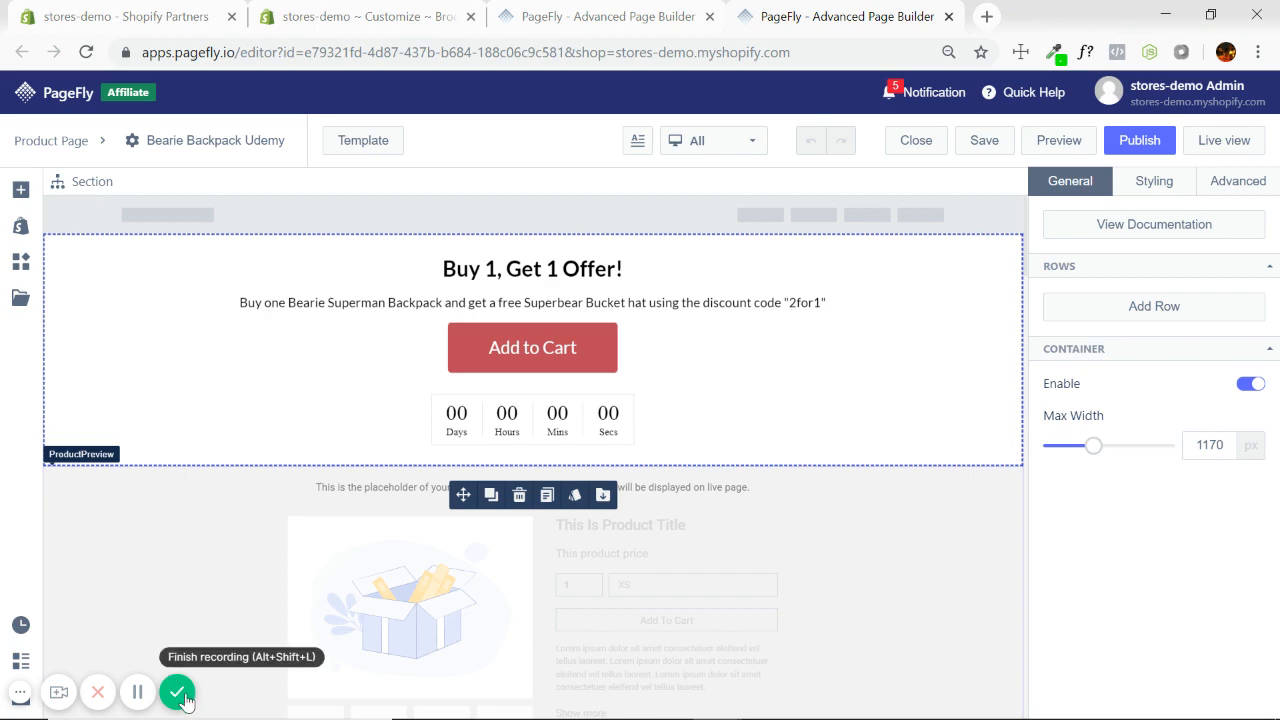